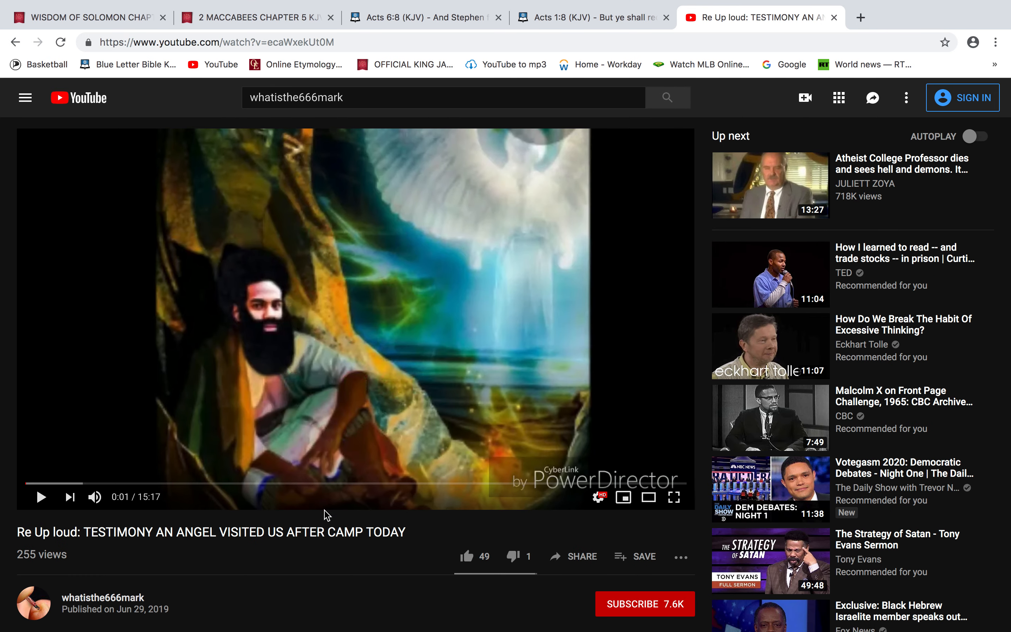
Switch to the Wisdom of Solomon Chapter 12 tab and read down to verses 17–26.
{"action": "scroll", "scroll_direction": "down", "scroll_amount": 3}
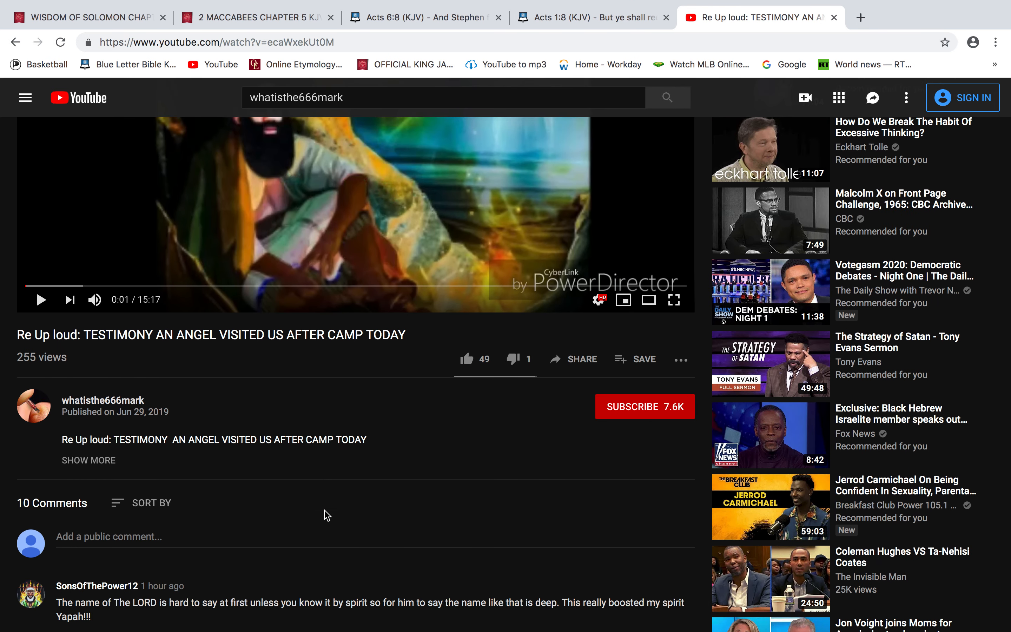
{"action": "scroll", "scroll_direction": "down", "scroll_amount": 3}
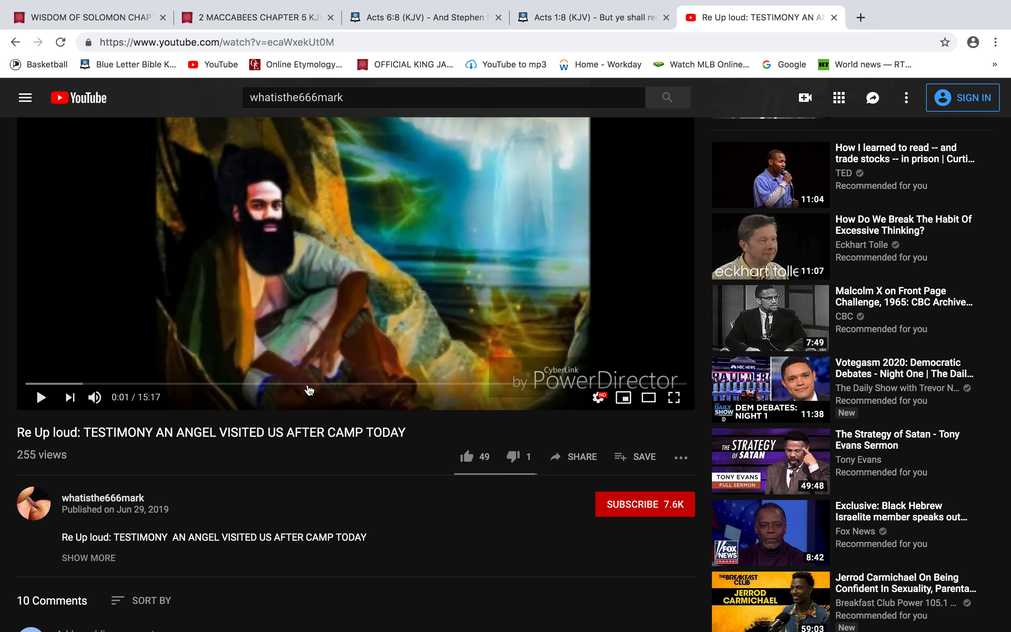
{"action": "mouse_move", "coordinate": [331, 453]}
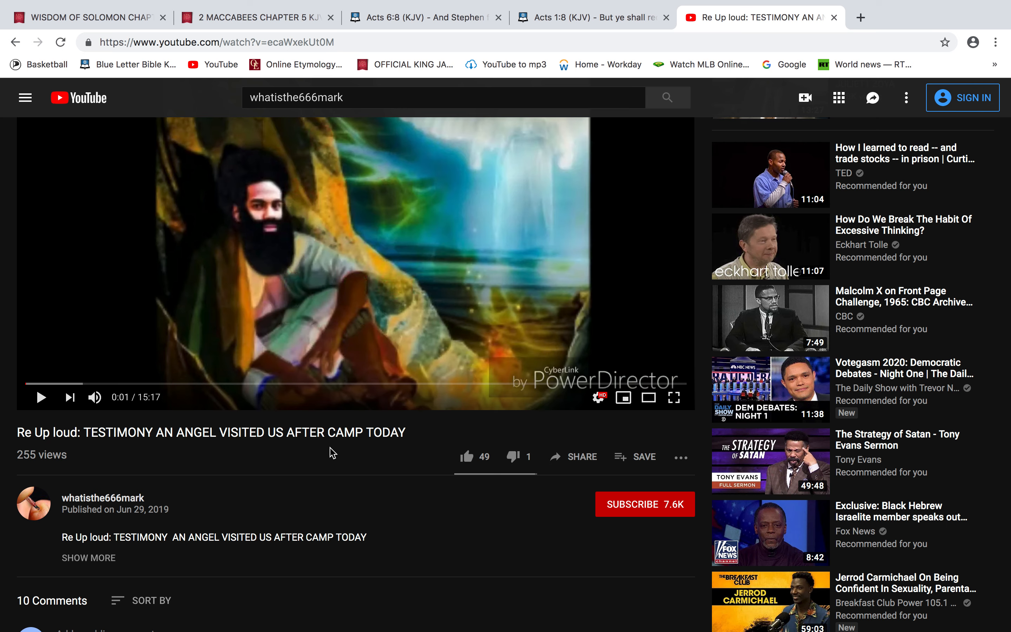
{"action": "mouse_move", "coordinate": [409, 449]}
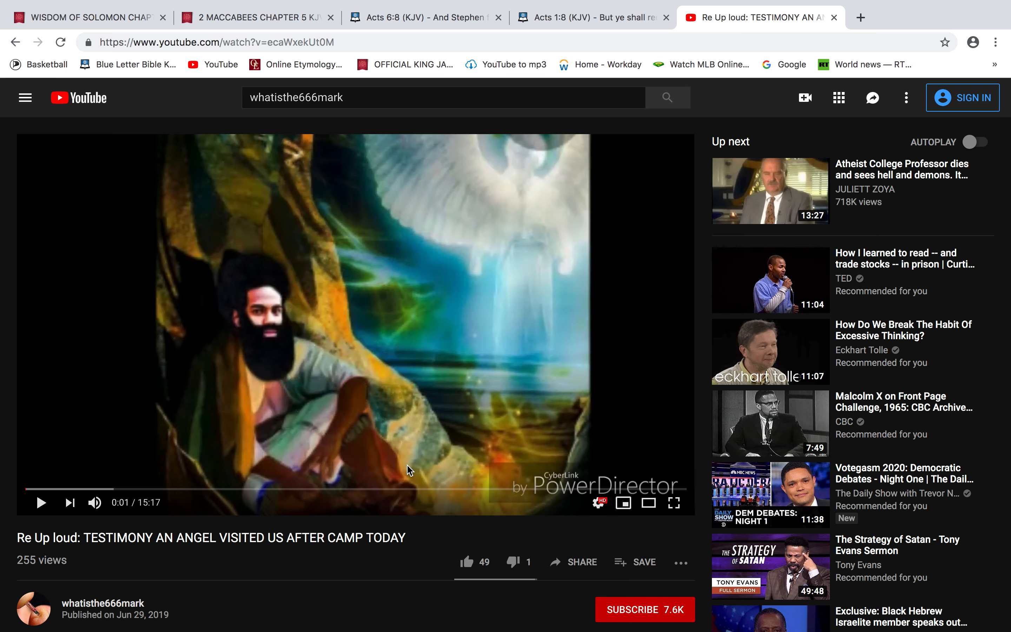
{"action": "mouse_move", "coordinate": [105, 142]}
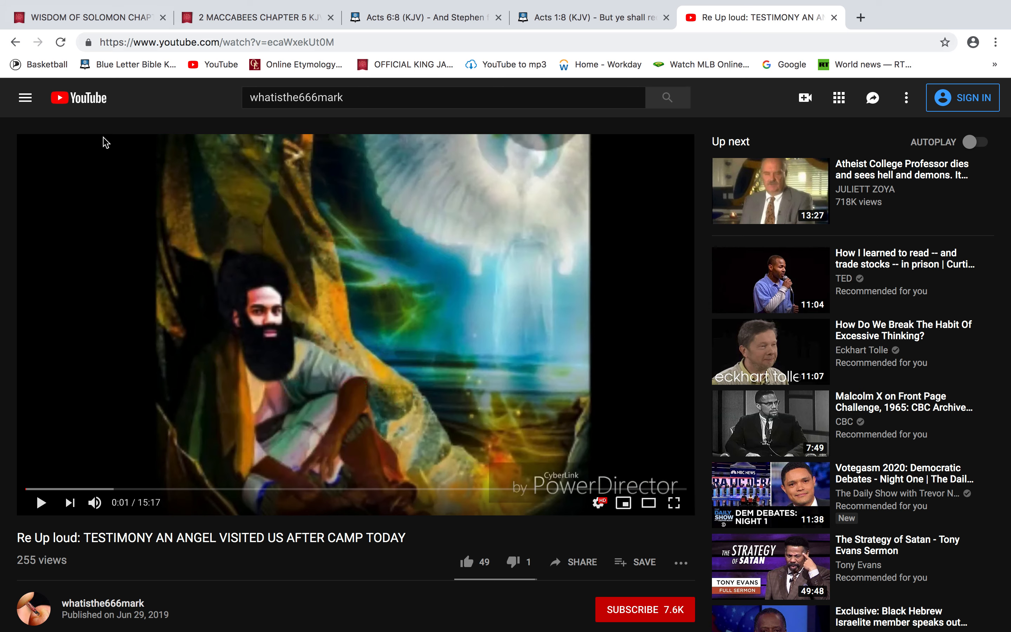
{"action": "mouse_move", "coordinate": [314, 256]}
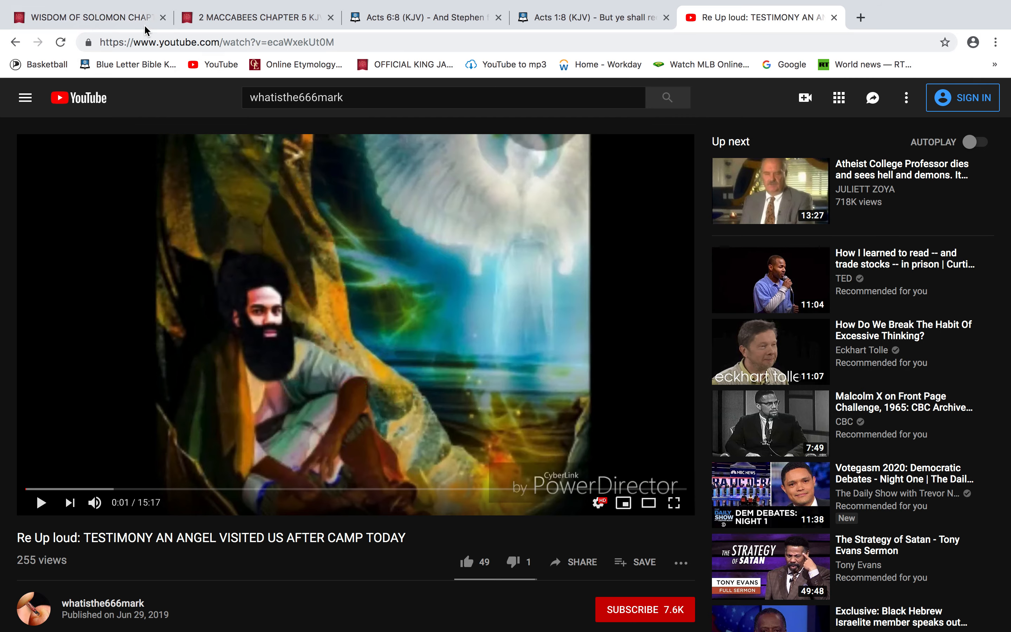
{"action": "left_click", "coordinate": [84, 18]}
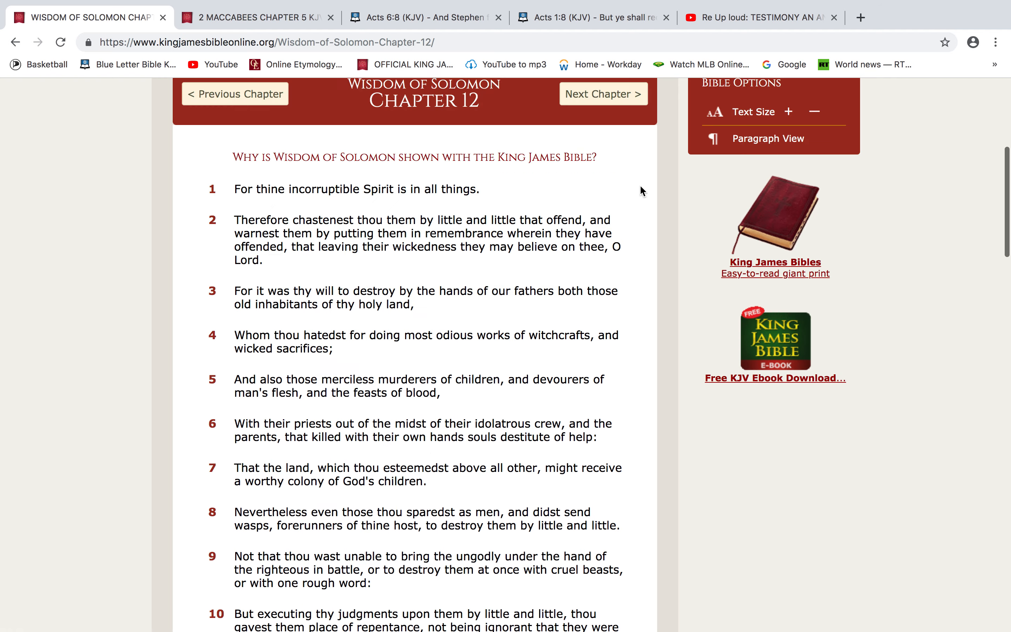
{"action": "scroll", "scroll_direction": "down", "scroll_amount": 3}
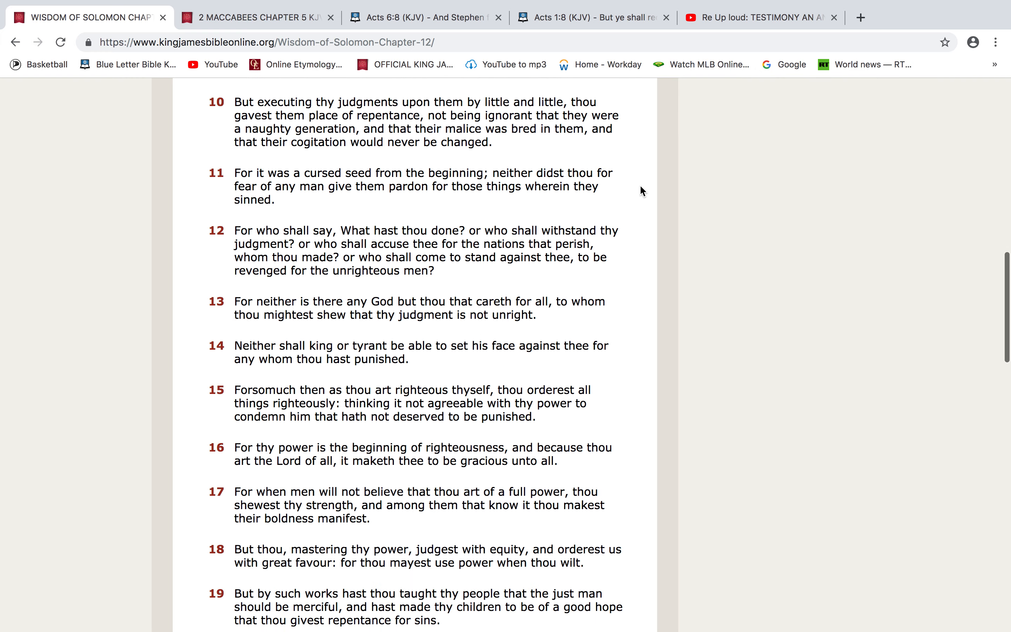
{"action": "scroll", "scroll_direction": "down", "scroll_amount": 3}
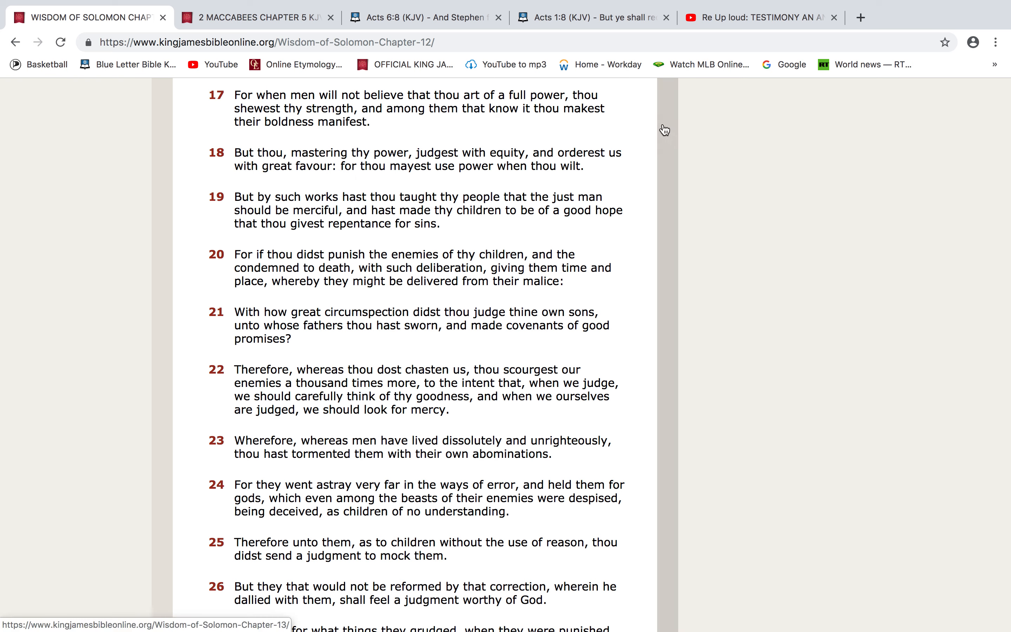
{"action": "mouse_move", "coordinate": [664, 130]}
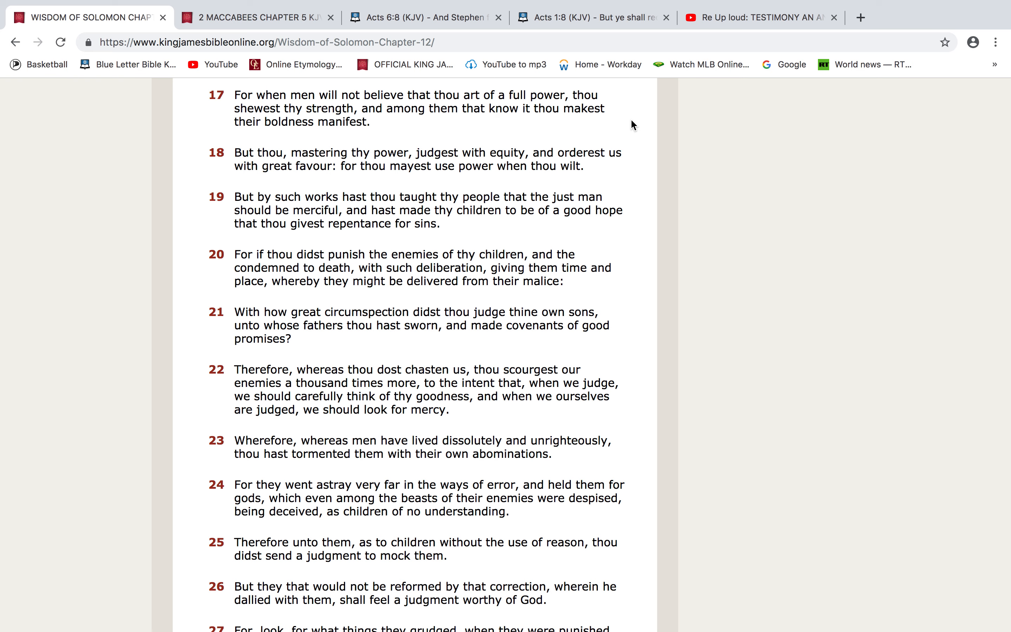
{"action": "mouse_move", "coordinate": [194, 153]}
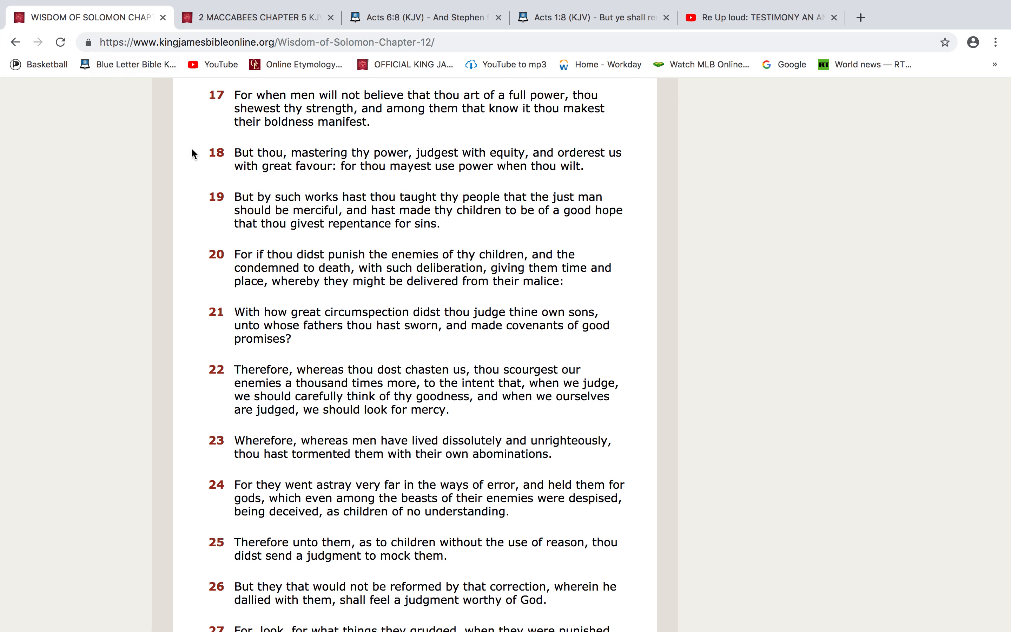
Switch to the 2 Maccabees Chapter 5 tab on King James Bible Online.
{"action": "left_click", "coordinate": [257, 17]}
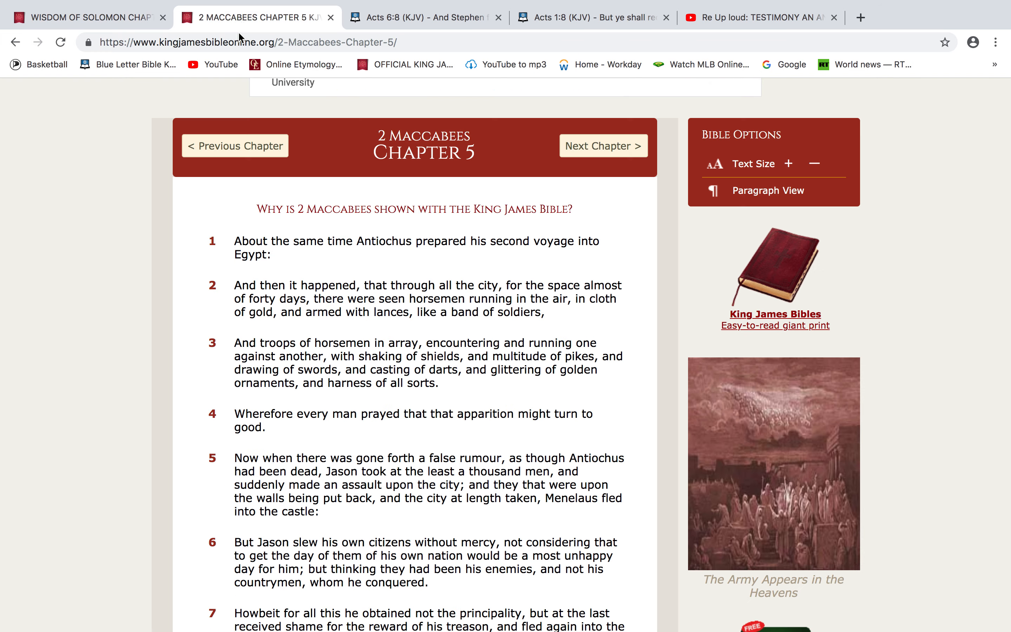
{"action": "mouse_move", "coordinate": [463, 449]}
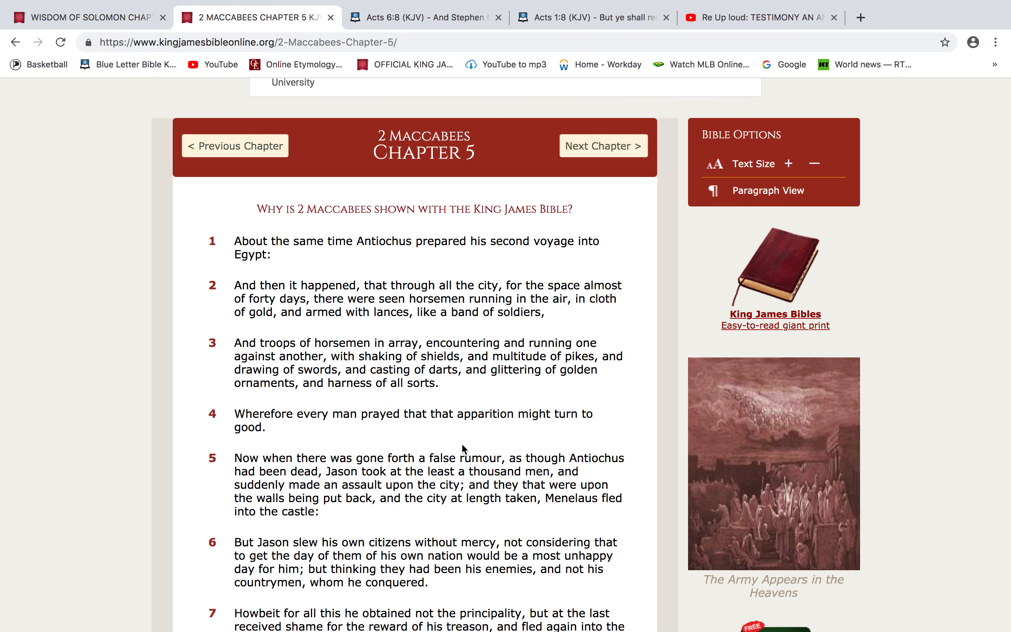
{"action": "mouse_move", "coordinate": [397, 123]}
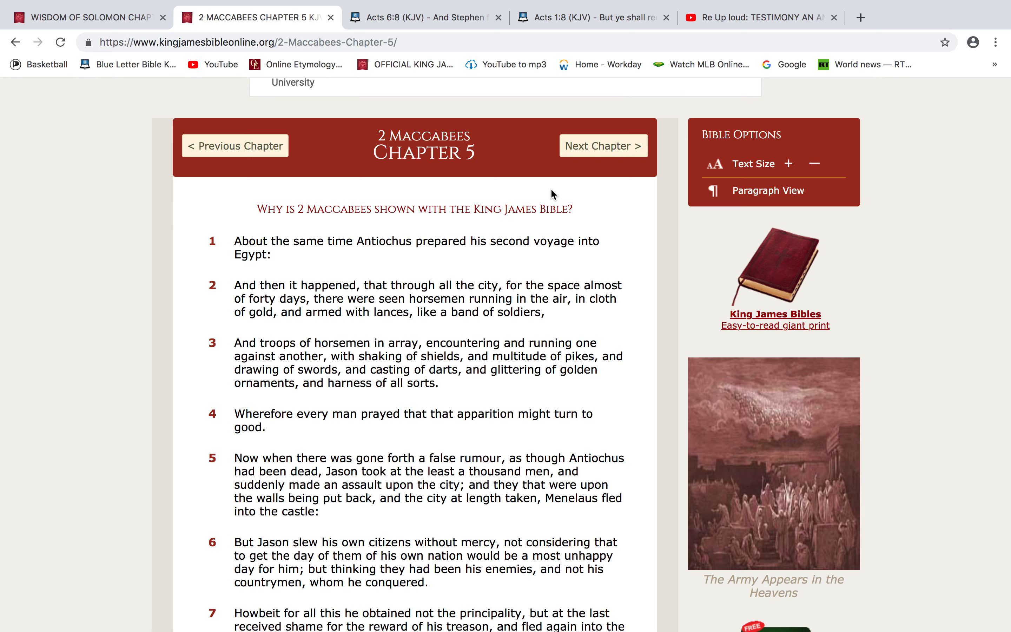
{"action": "mouse_move", "coordinate": [152, 59]}
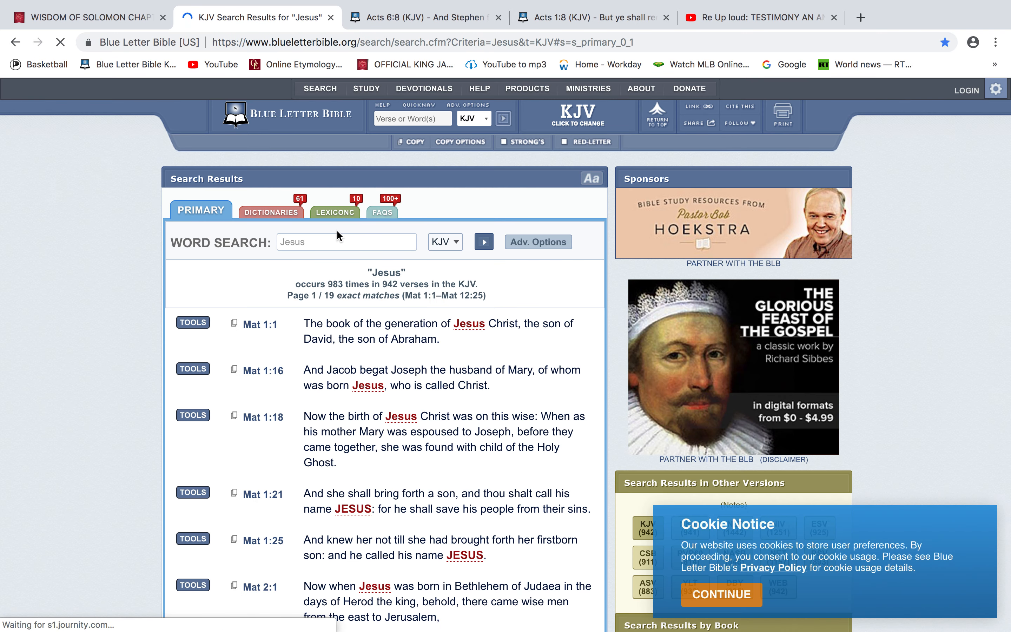
Search the KJV in Blue Letter Bible for the phrase 'this generation shall'.
{"action": "type", "text": "this genere"}
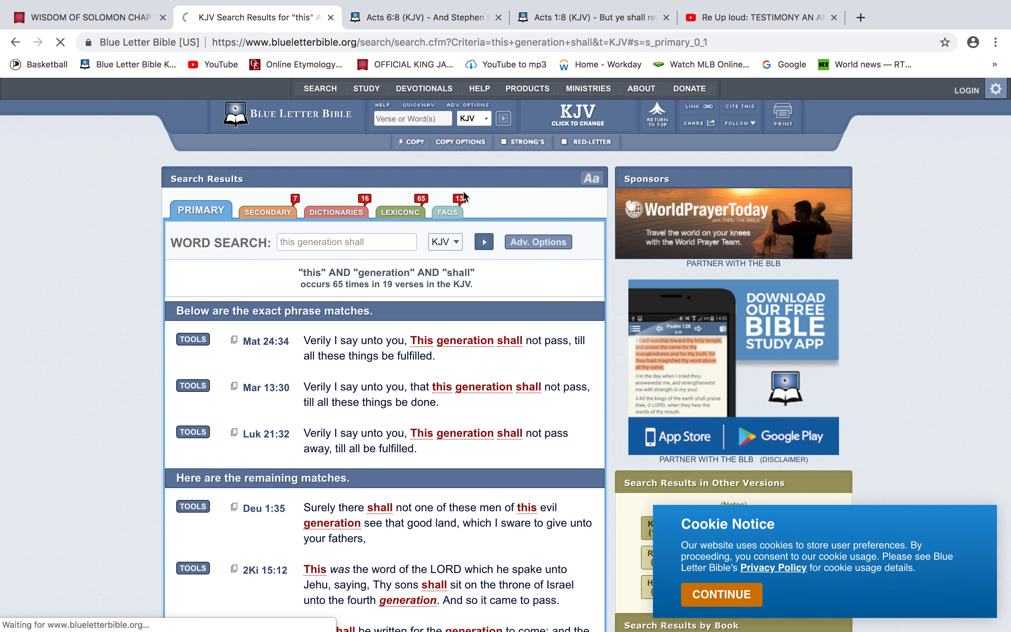
Open Matthew 24:34 from the 'this generation shall' search results.
{"action": "left_click", "coordinate": [262, 340]}
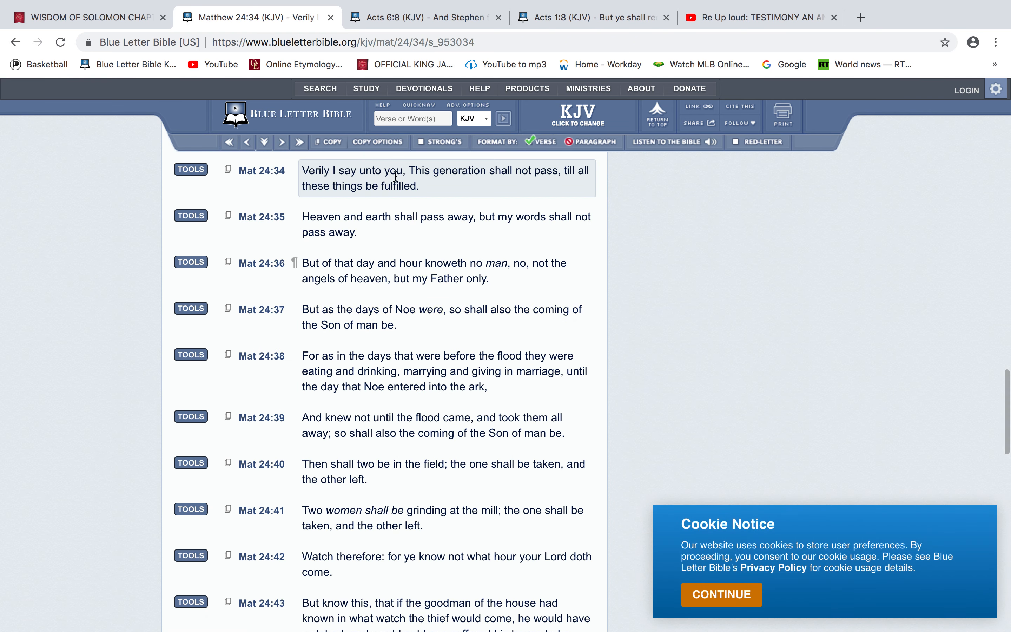
{"action": "mouse_move", "coordinate": [278, 197]}
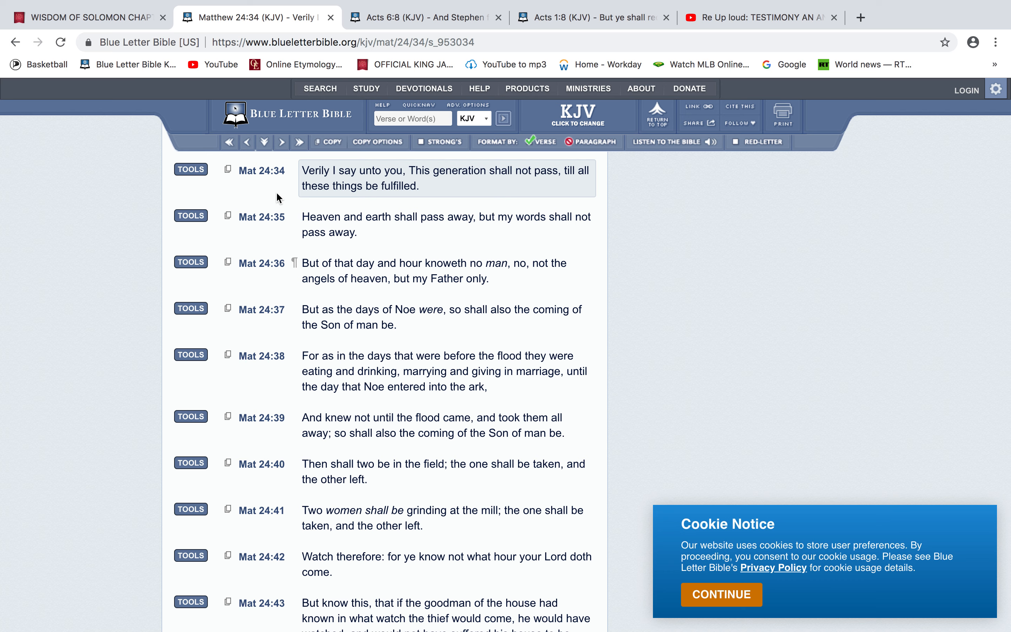
{"action": "mouse_move", "coordinate": [413, 18]}
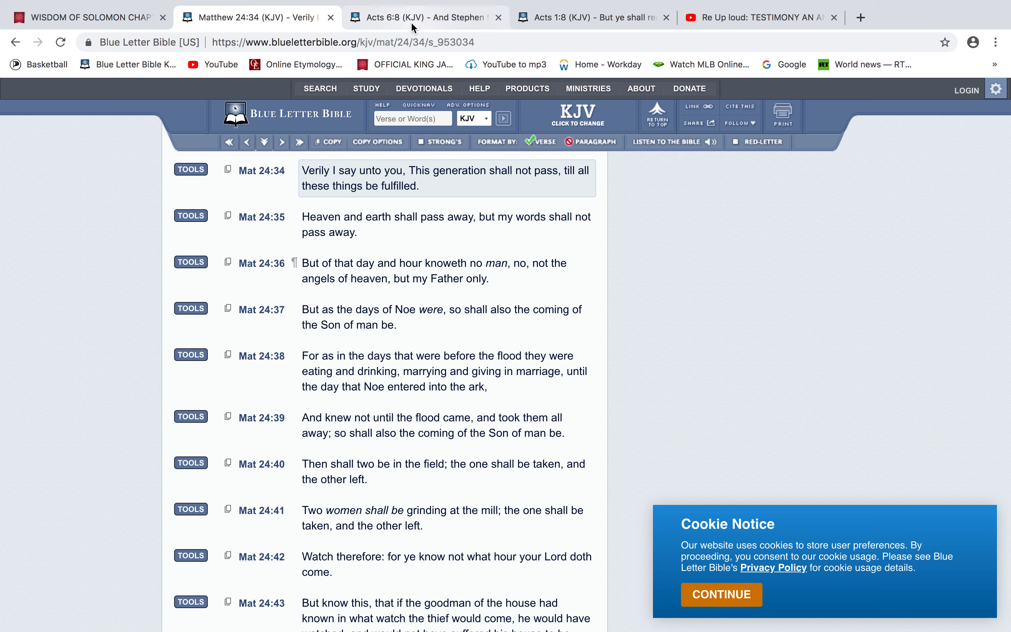
{"action": "mouse_move", "coordinate": [422, 17]}
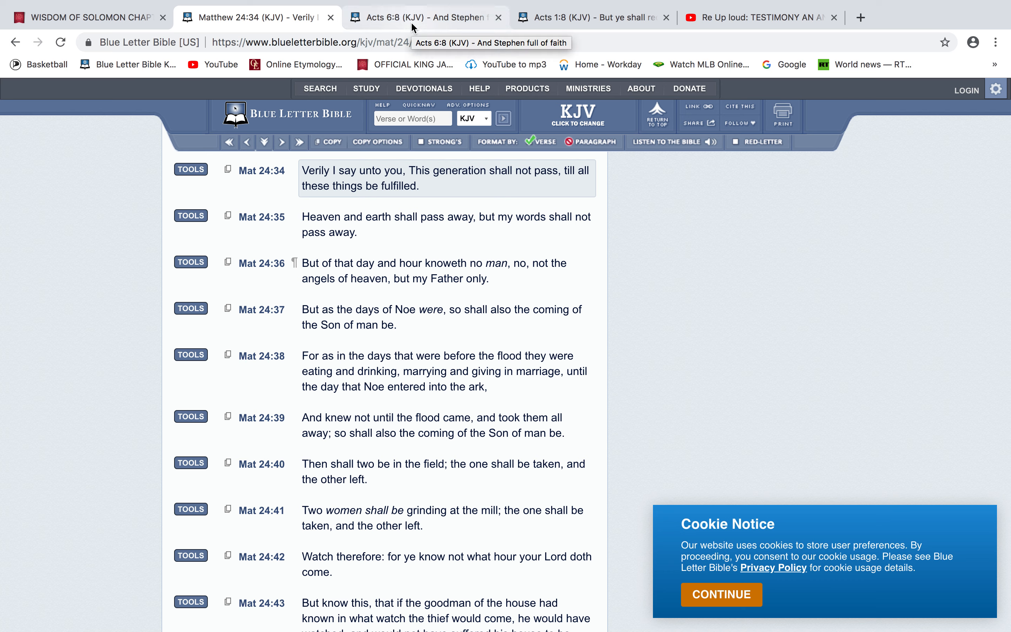
Switch to the Acts 6:8 (KJV) Blue Letter Bible tab.
{"action": "left_click", "coordinate": [423, 17]}
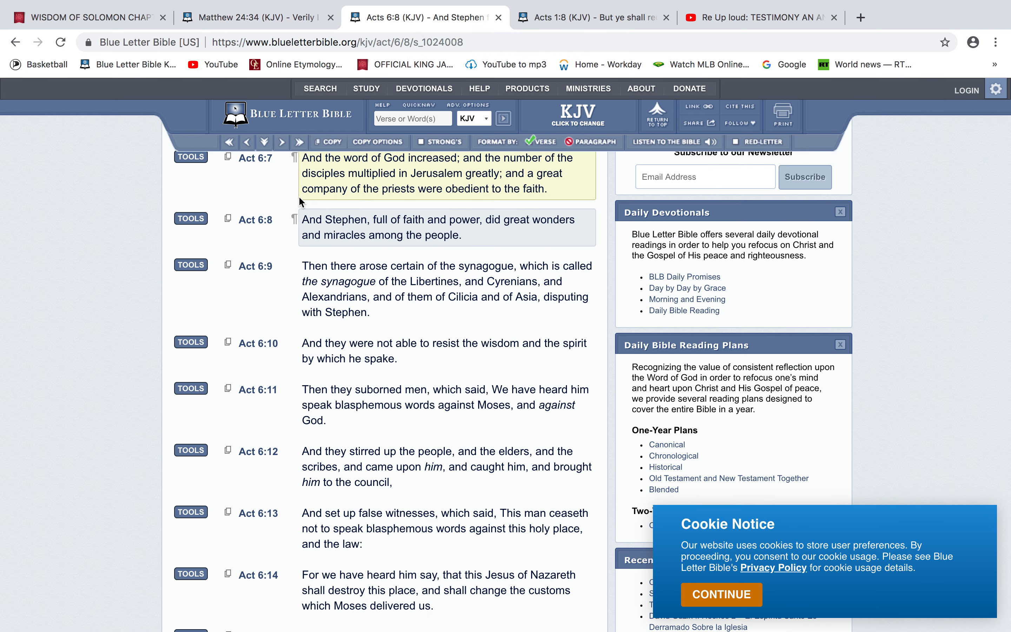
{"action": "mouse_move", "coordinate": [463, 167]}
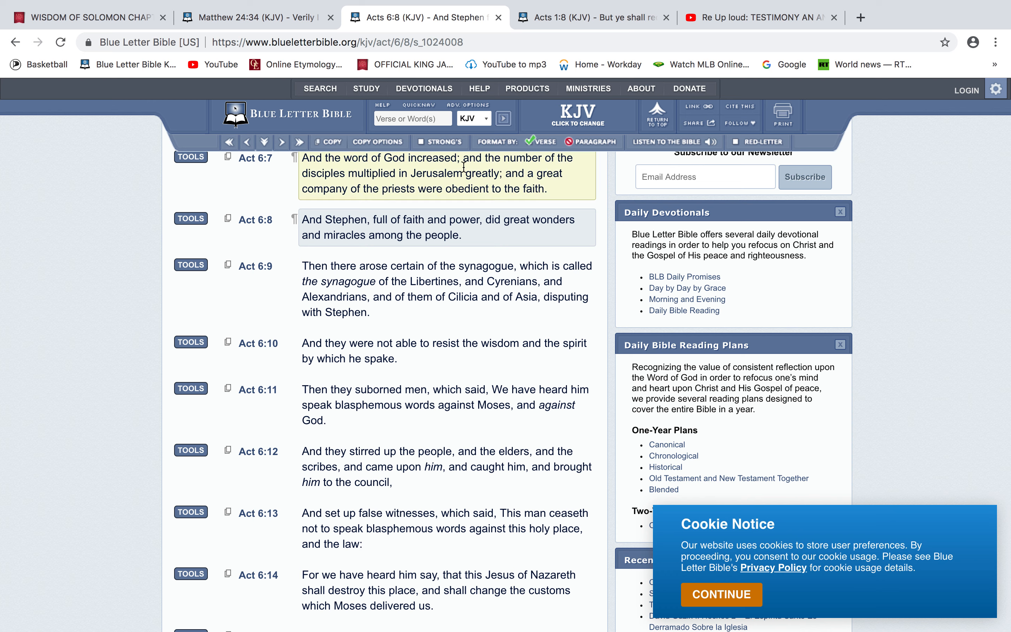
{"action": "mouse_move", "coordinate": [334, 179]}
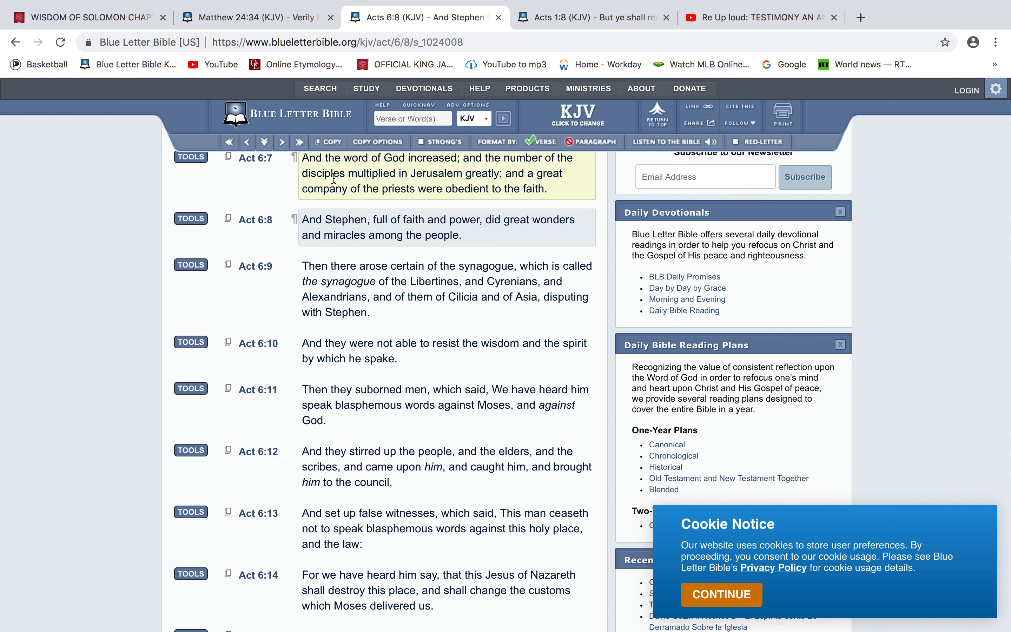
{"action": "mouse_move", "coordinate": [487, 188]}
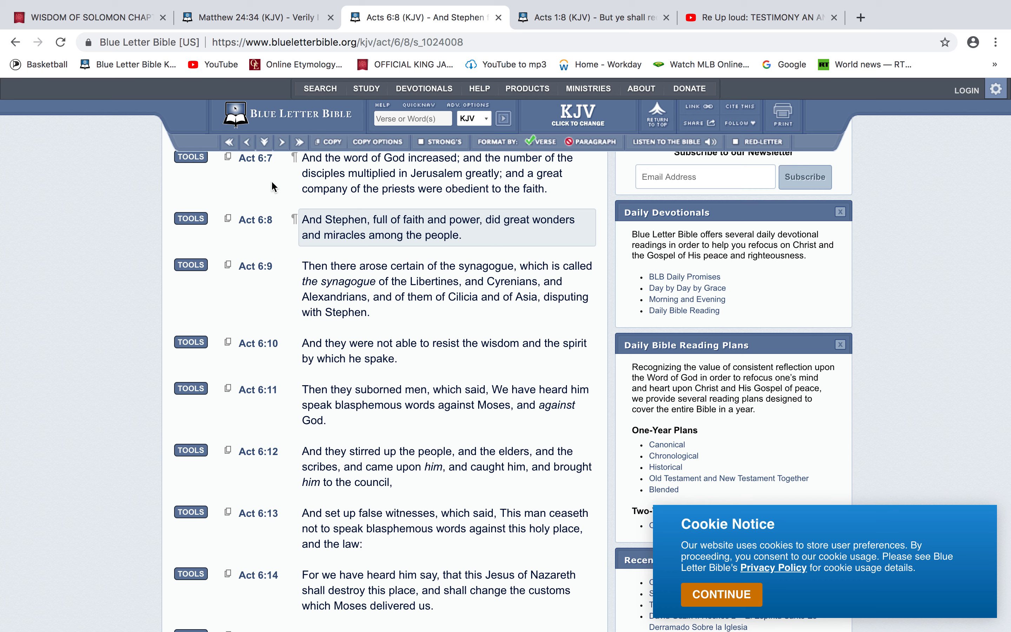
Search 'get thee praise' in the second tab, open Zephaniah 3:19, then return to Acts 6:8.
{"action": "left_click", "coordinate": [255, 18]}
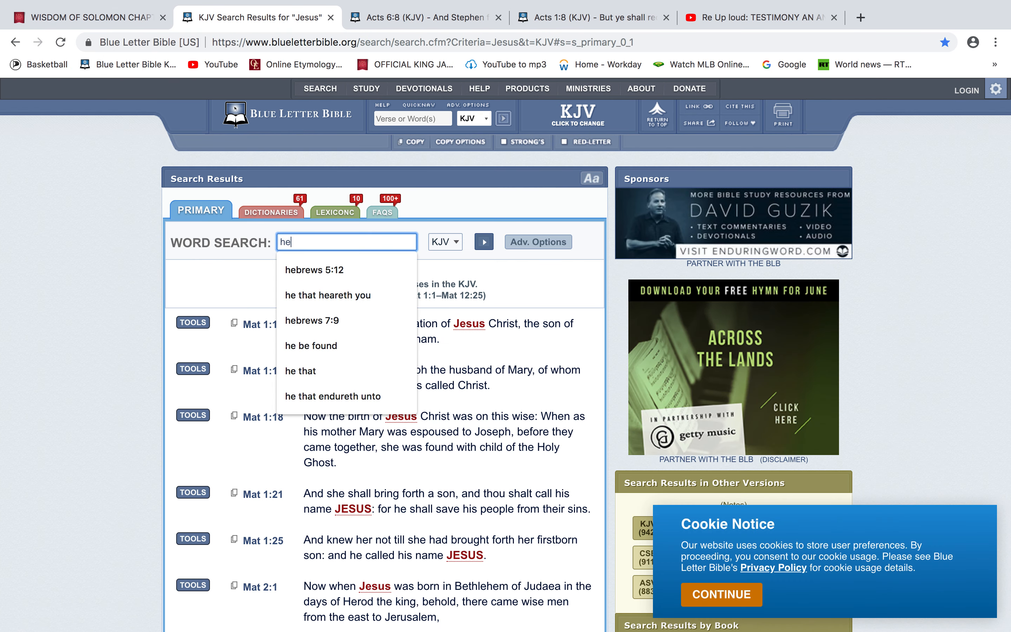
{"action": "type", "text": "get them"}
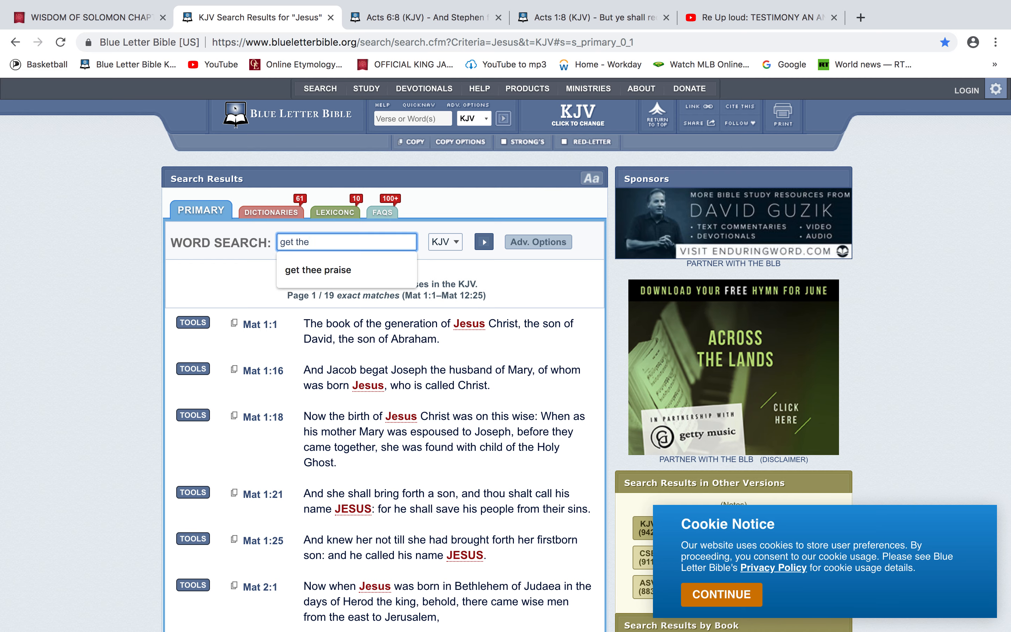
{"action": "left_click", "coordinate": [335, 270]}
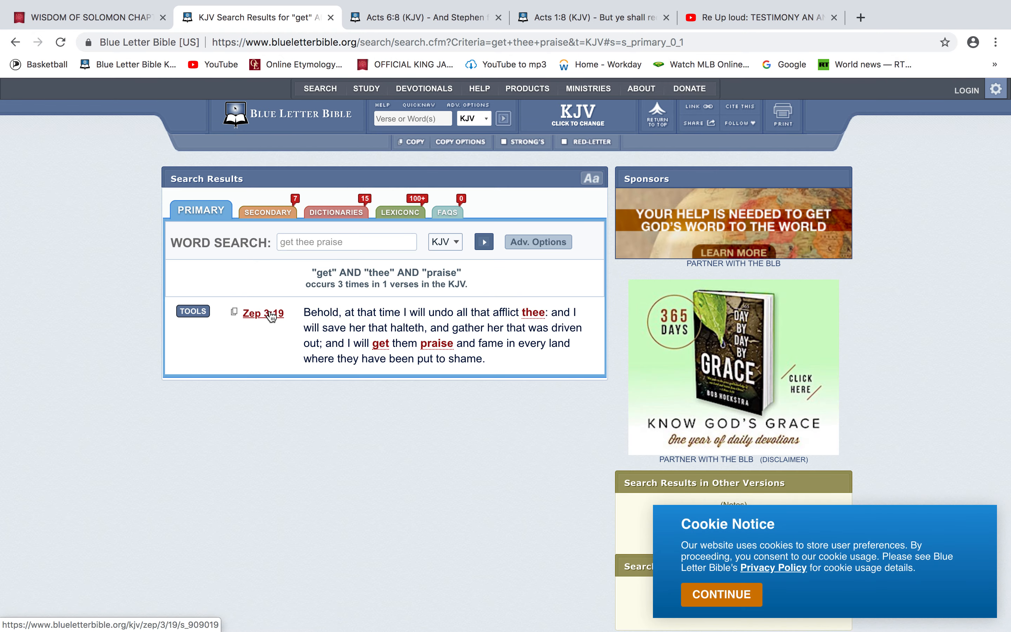
{"action": "left_click", "coordinate": [263, 312]}
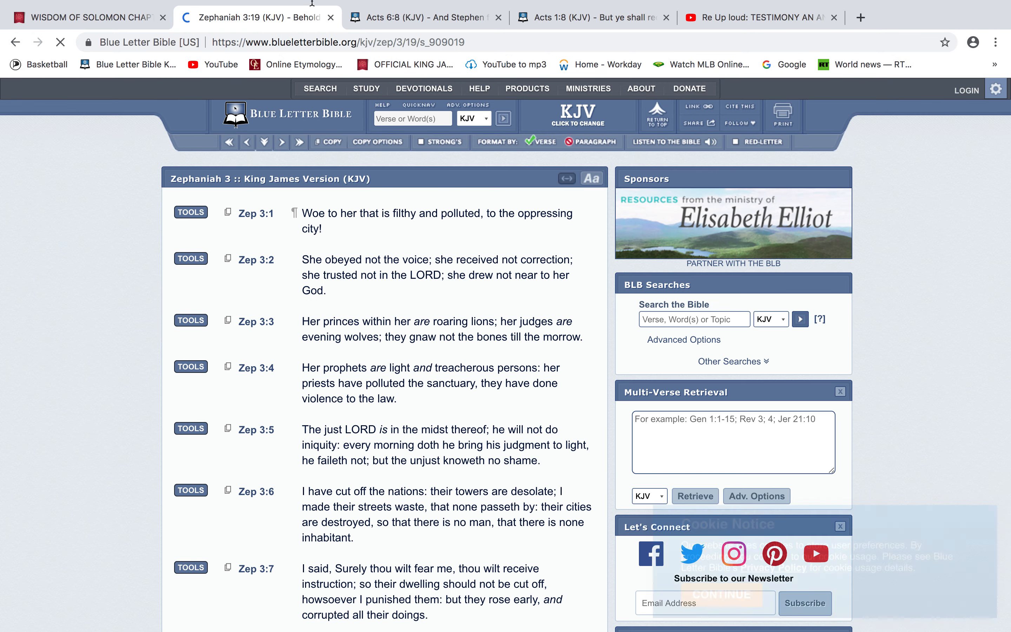
{"action": "left_click", "coordinate": [420, 18]}
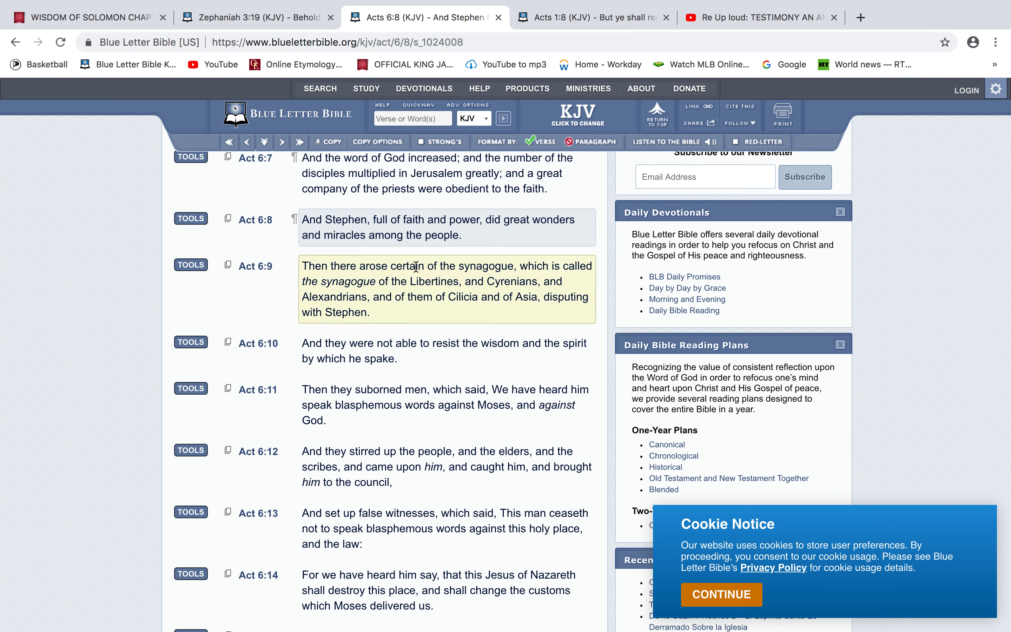
{"action": "mouse_move", "coordinate": [316, 205]}
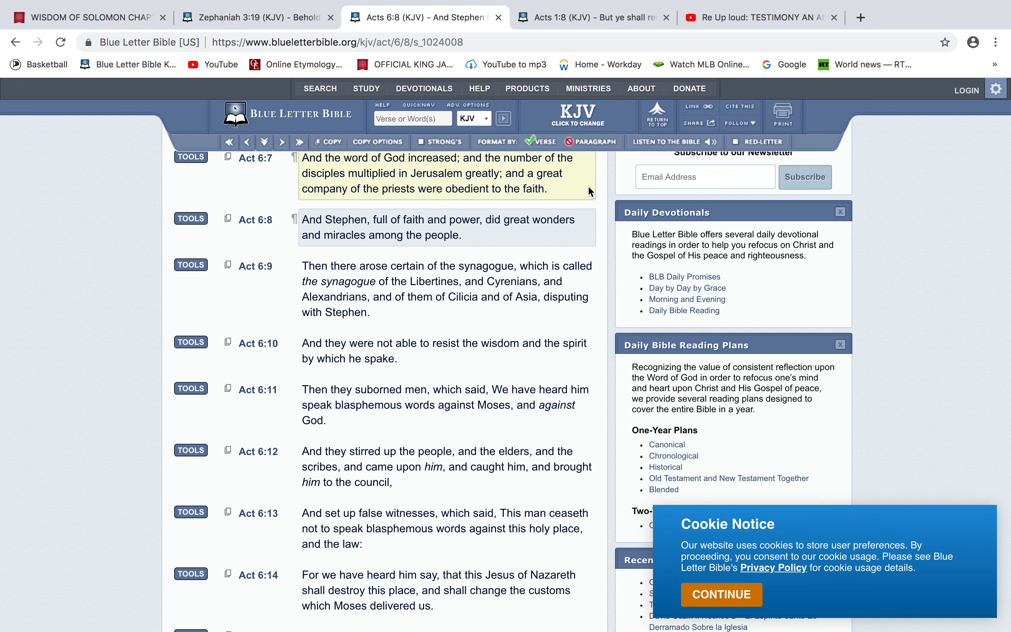
Switch to the Zephaniah 3:19 (KJV) tab to read the verse.
{"action": "left_click", "coordinate": [253, 17]}
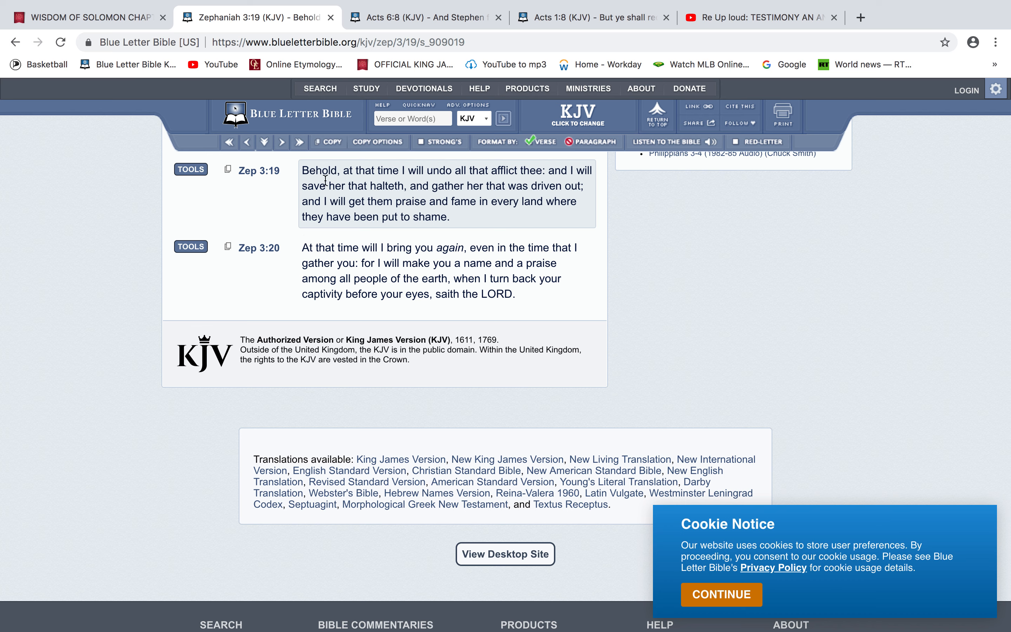
{"action": "mouse_move", "coordinate": [433, 181]}
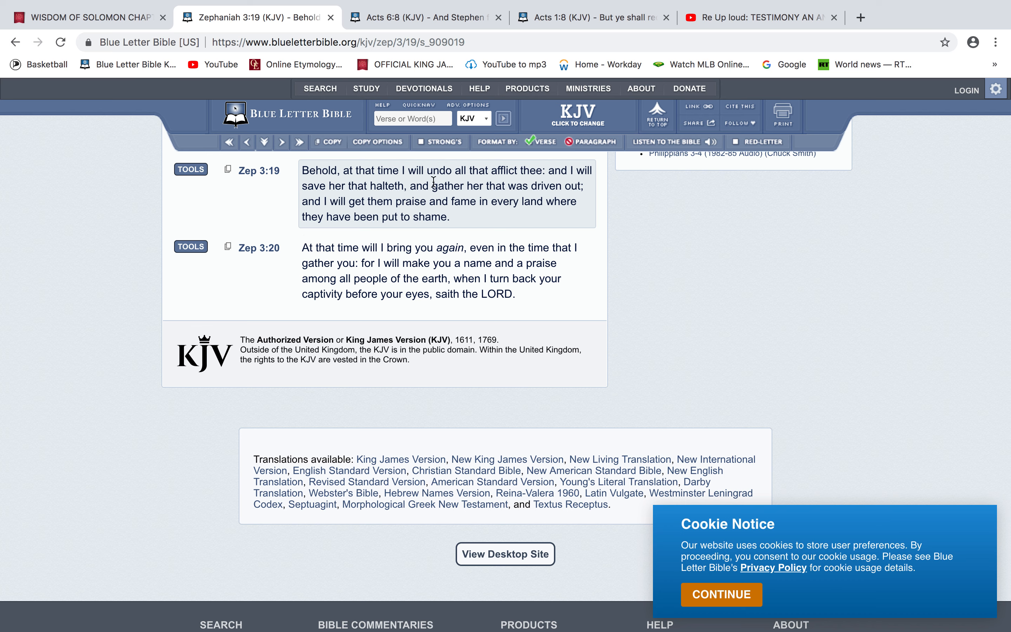
{"action": "mouse_move", "coordinate": [540, 182]}
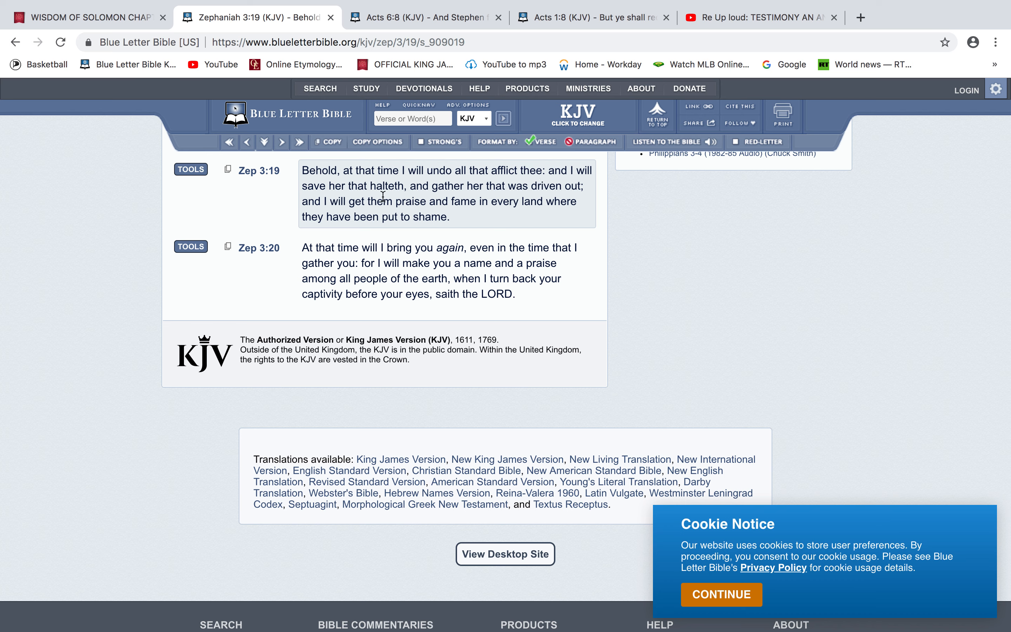
{"action": "mouse_move", "coordinate": [505, 199]}
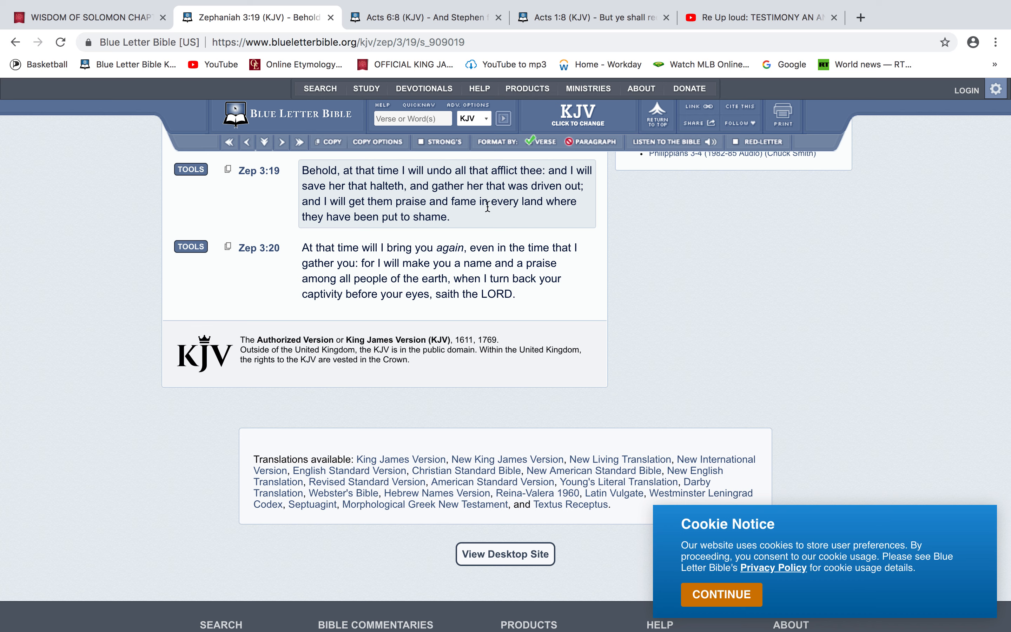
{"action": "mouse_move", "coordinate": [466, 216]}
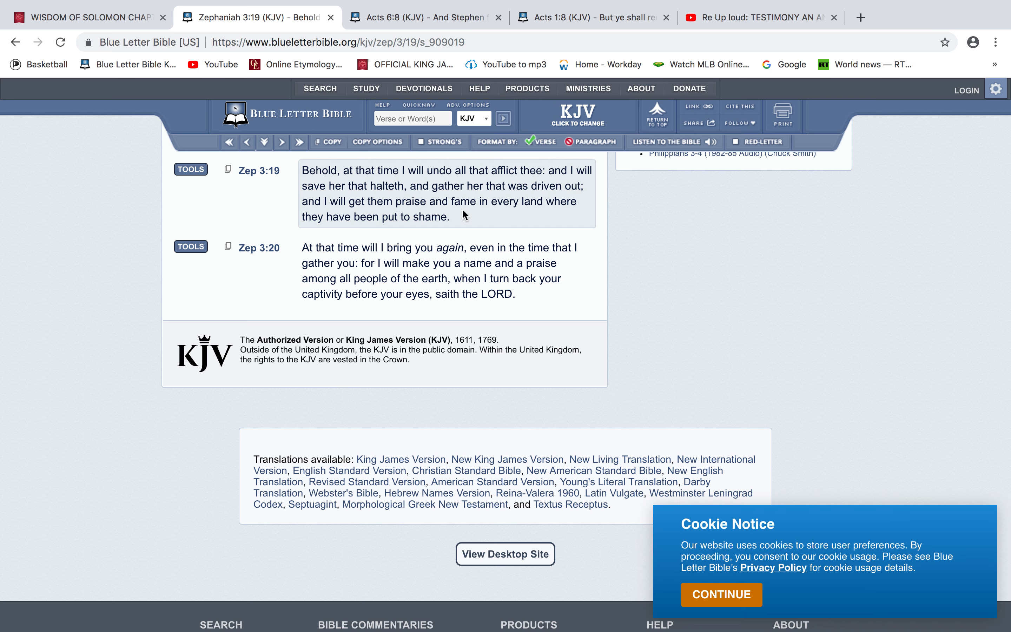
{"action": "mouse_move", "coordinate": [631, 208]}
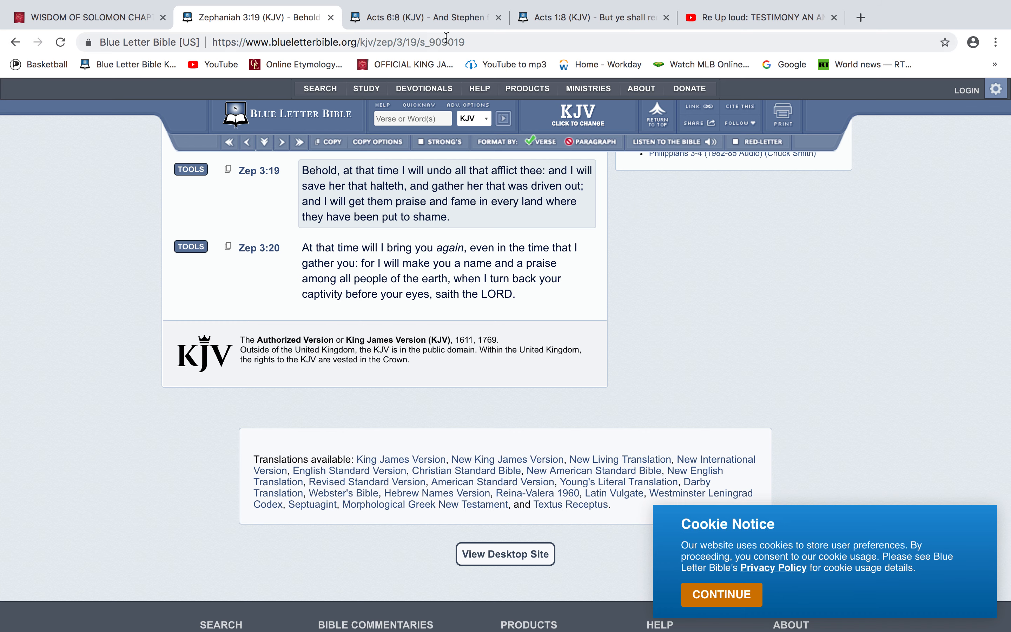
Search the KJV for 'fame went through', correcting the spelling.
{"action": "type", "text": "f"}
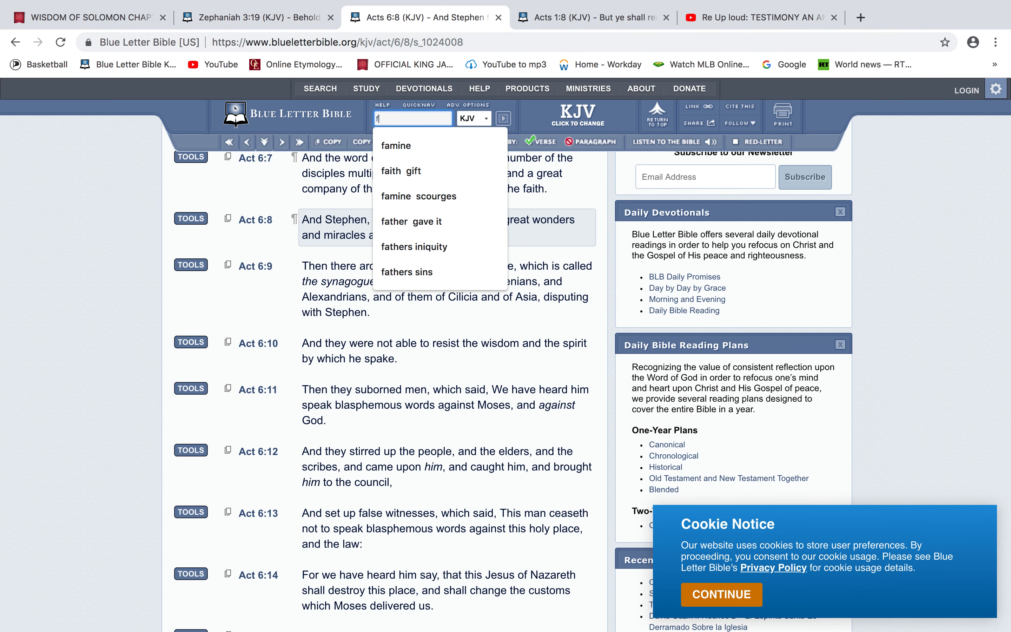
{"action": "type", "text": "ame"}
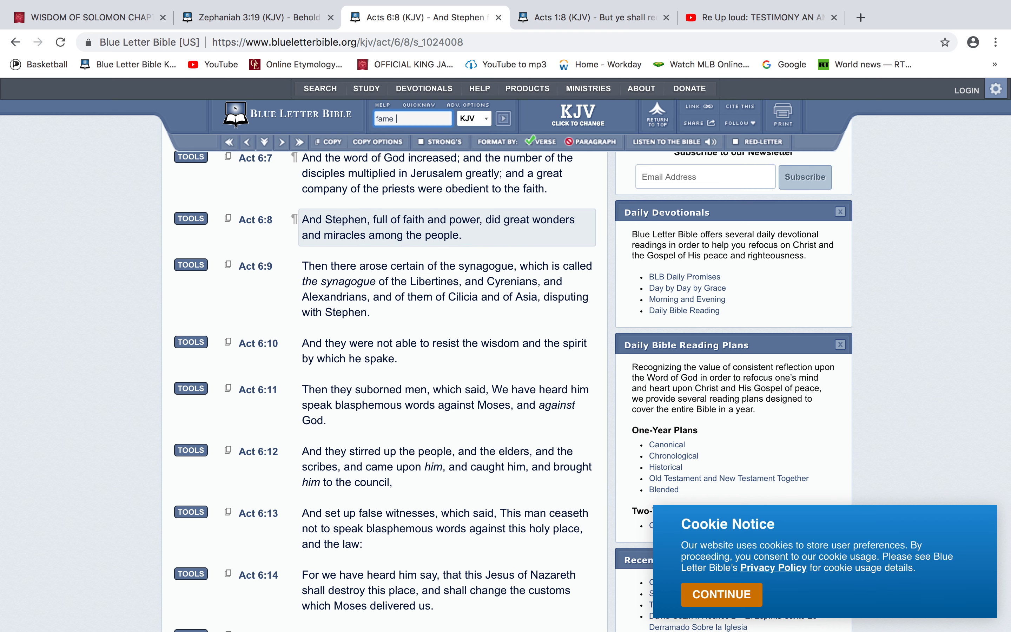
{"action": "type", "text": "went"}
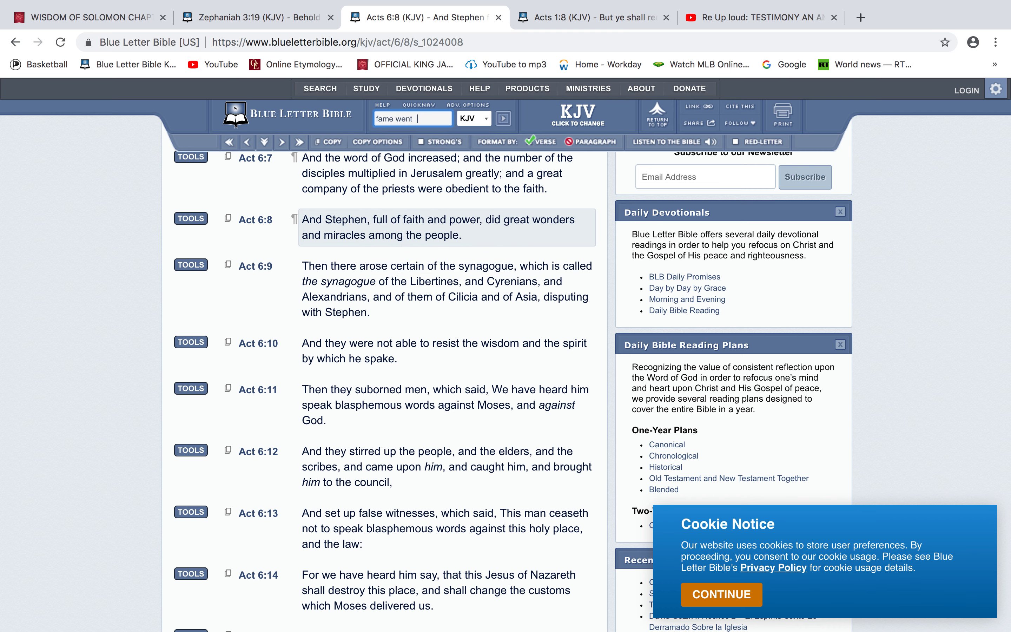
{"action": "left_click", "coordinate": [503, 118]}
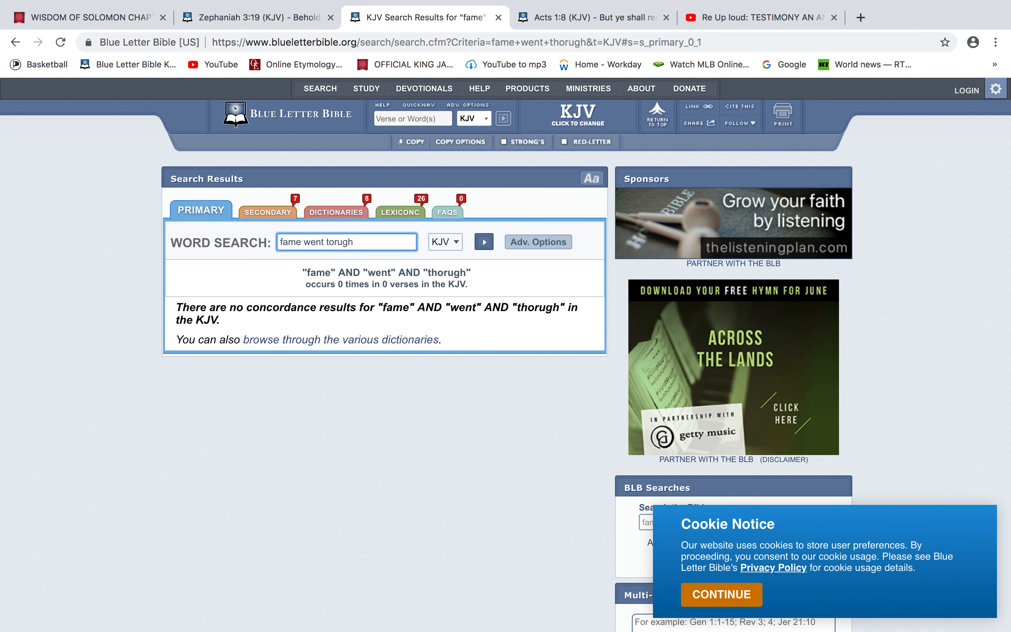
{"action": "key", "text": "Backspace"}
{"action": "type", "text": "hr"}
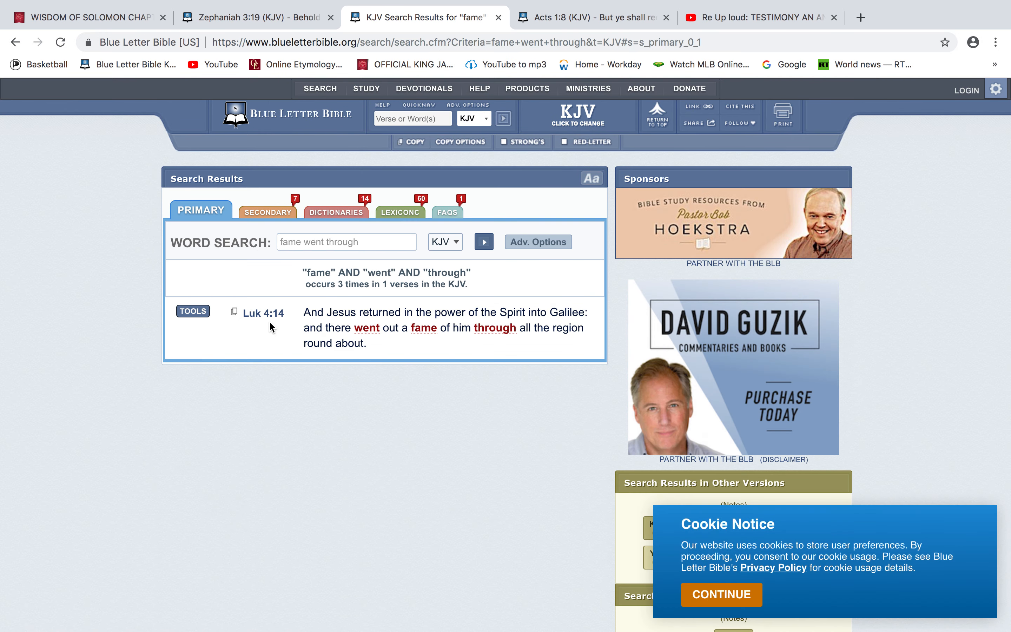
Open Luke 4:14 from the results and bring up its Greek interlinear study tools.
{"action": "left_click", "coordinate": [262, 312]}
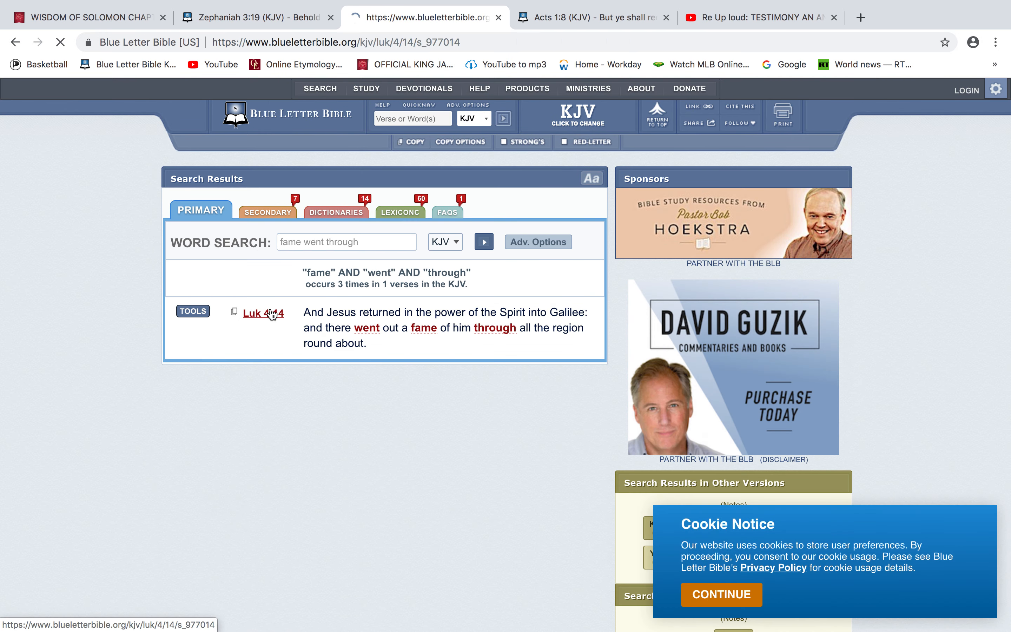
{"action": "left_click", "coordinate": [261, 313]}
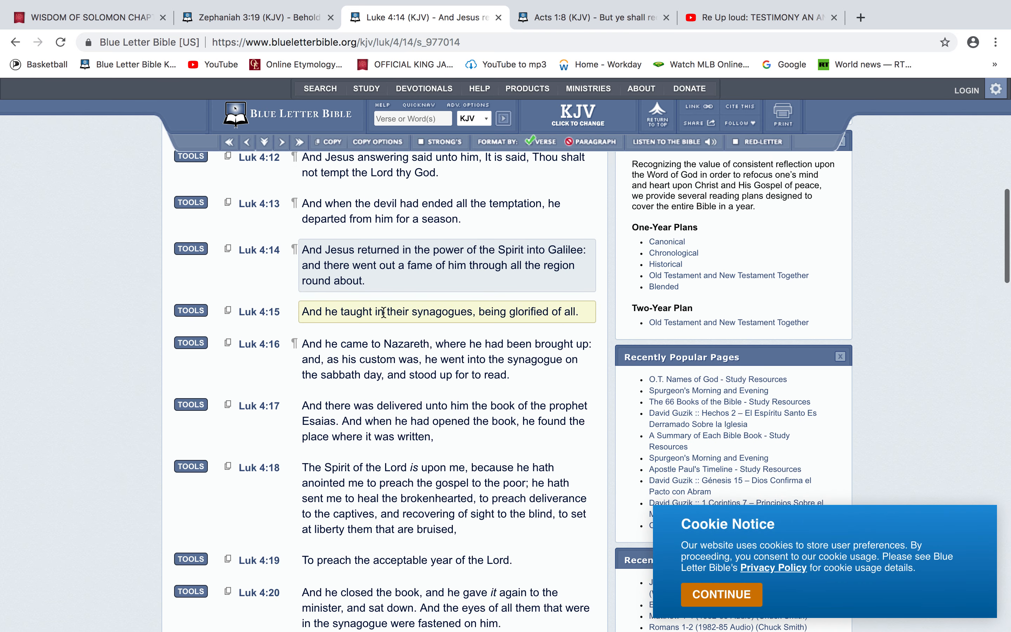
{"action": "scroll", "scroll_direction": "down", "scroll_amount": 3}
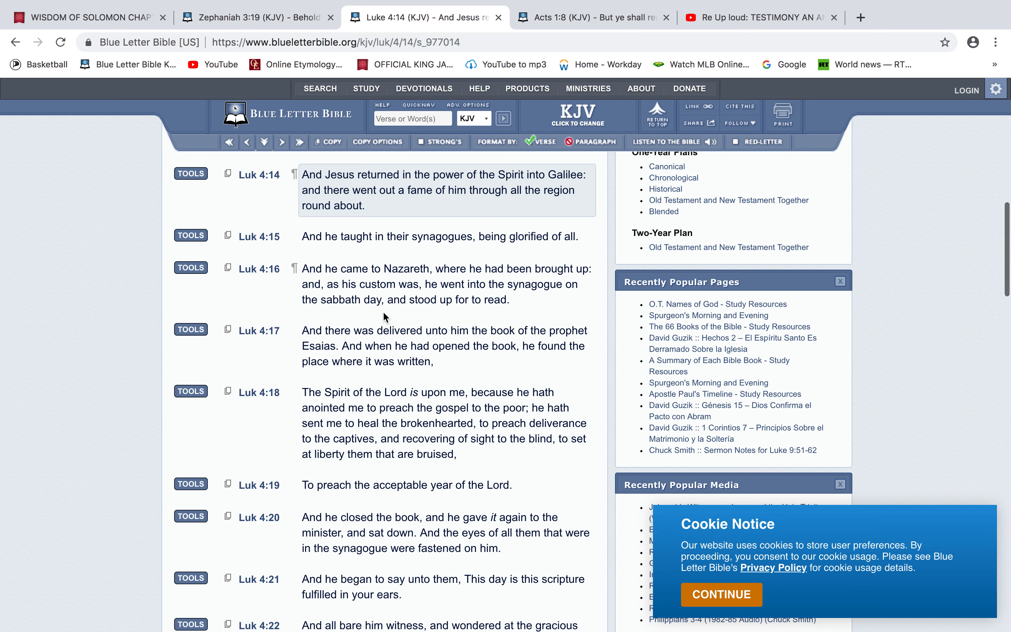
{"action": "mouse_move", "coordinate": [311, 202]}
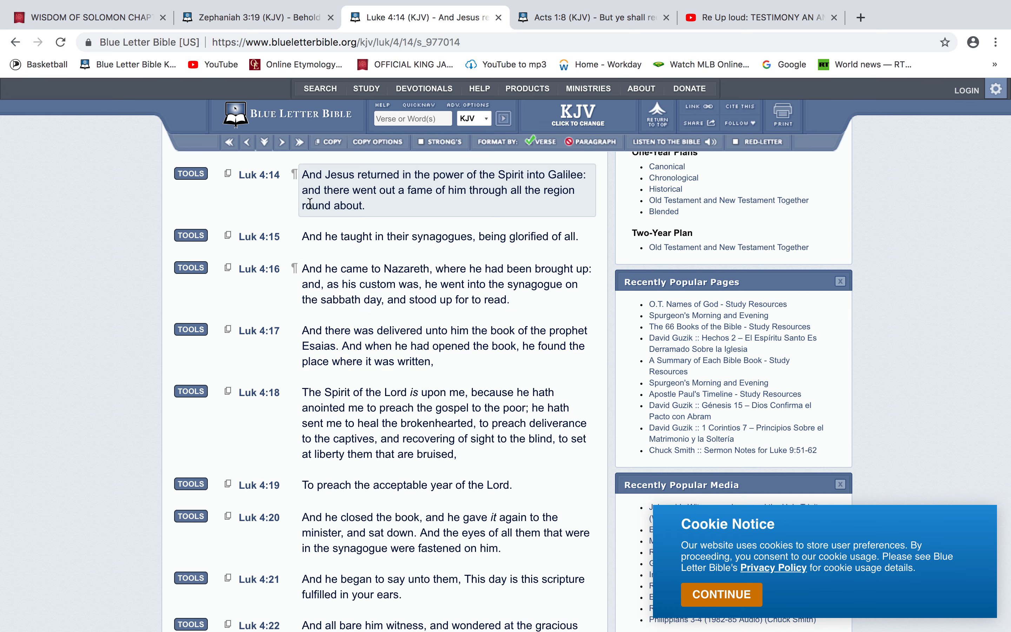
{"action": "left_click", "coordinate": [190, 174]}
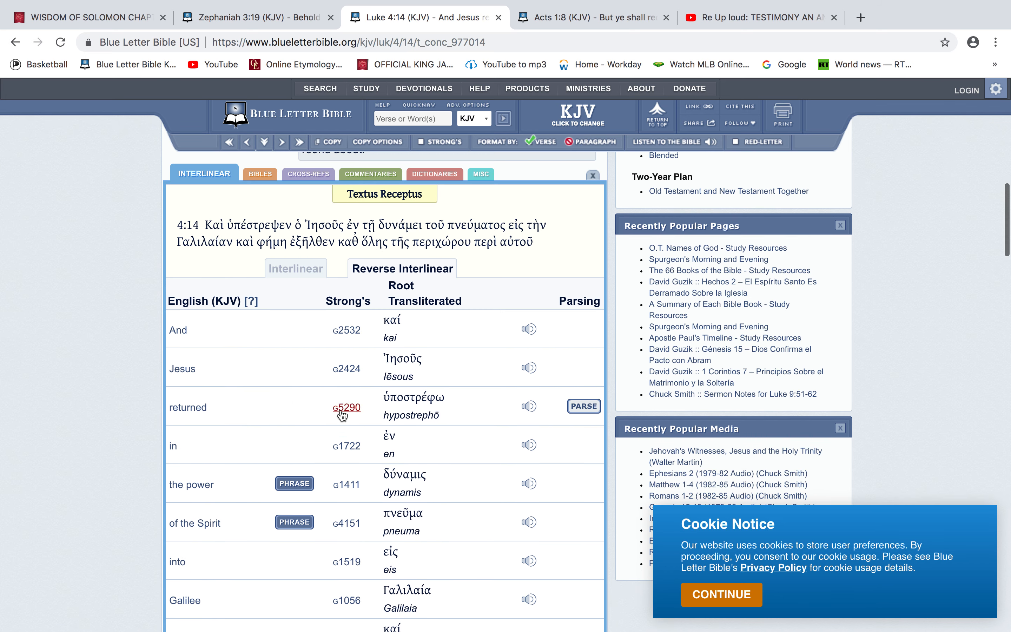
View Luke 4:14's cross-references, then search the KJV for the word 'fame'.
{"action": "left_click", "coordinate": [346, 407]}
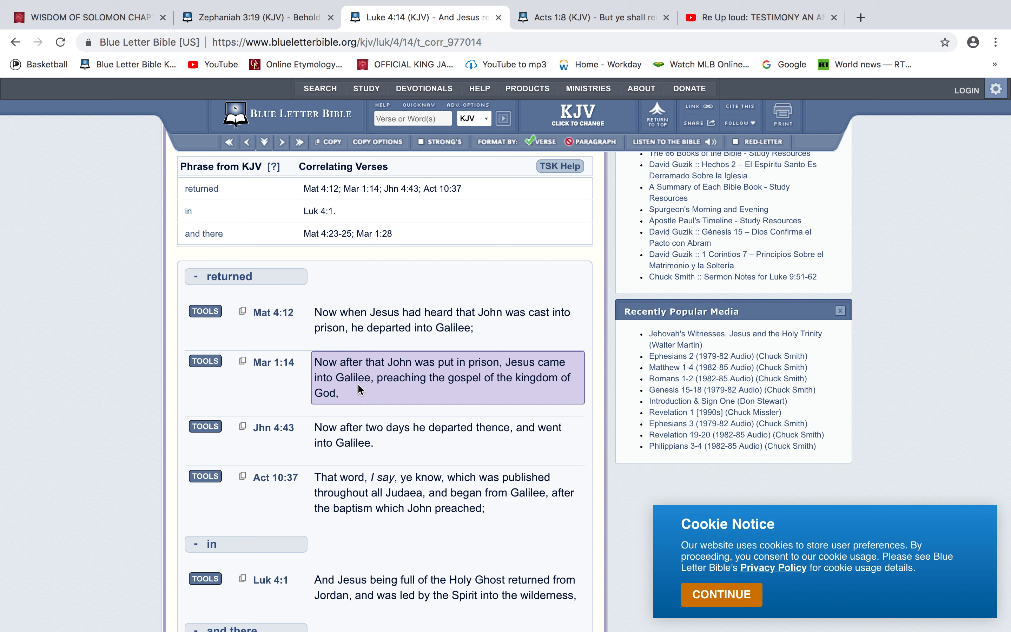
{"action": "scroll", "scroll_direction": "down", "scroll_amount": 3}
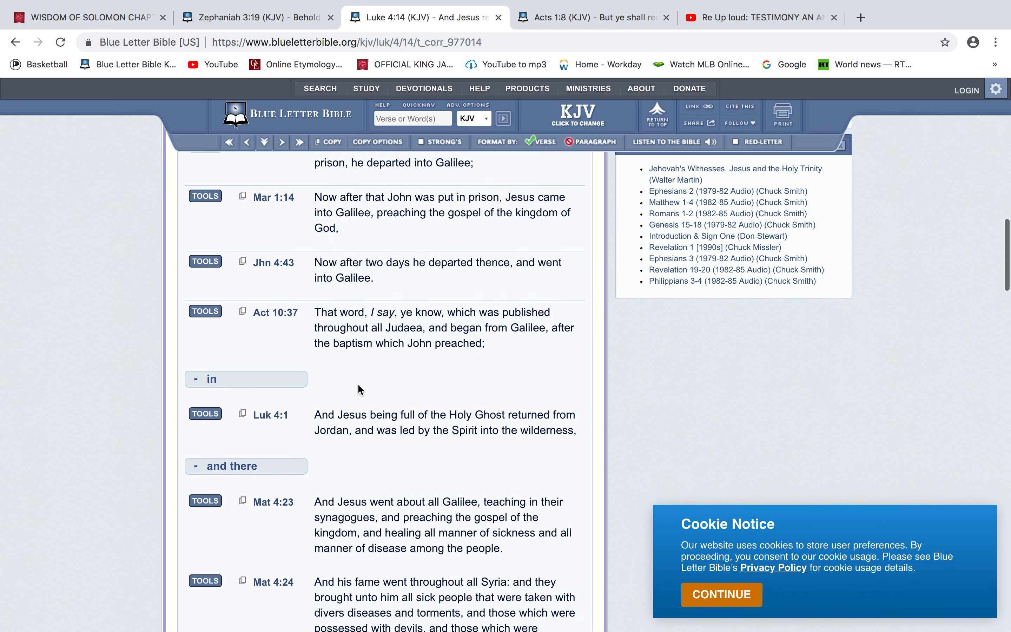
{"action": "type", "text": "fame"}
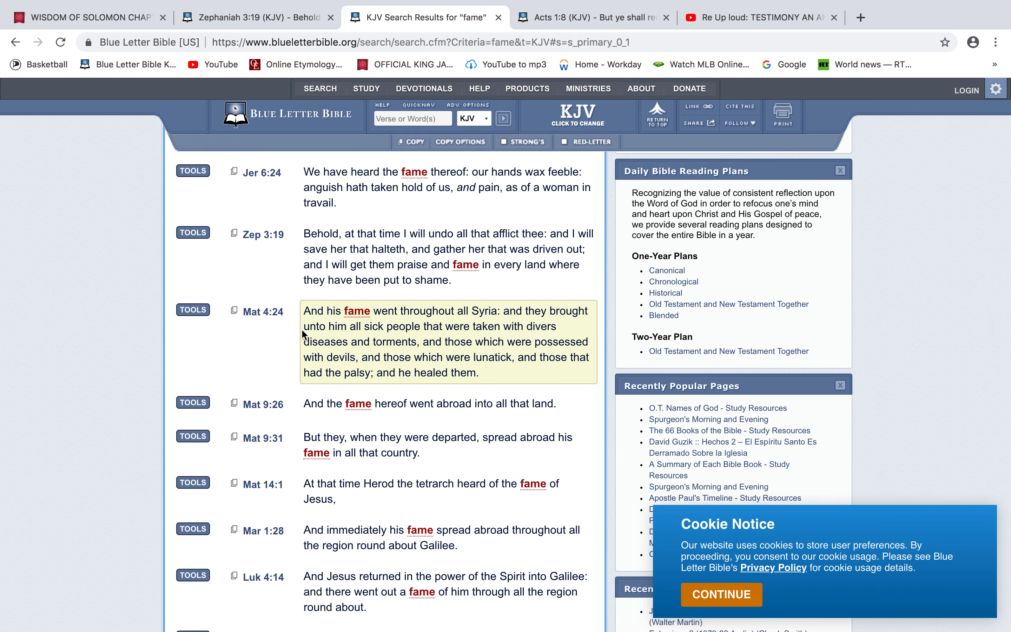
Open Matthew 4:24 from the 'fame' search results.
{"action": "left_click", "coordinate": [264, 311]}
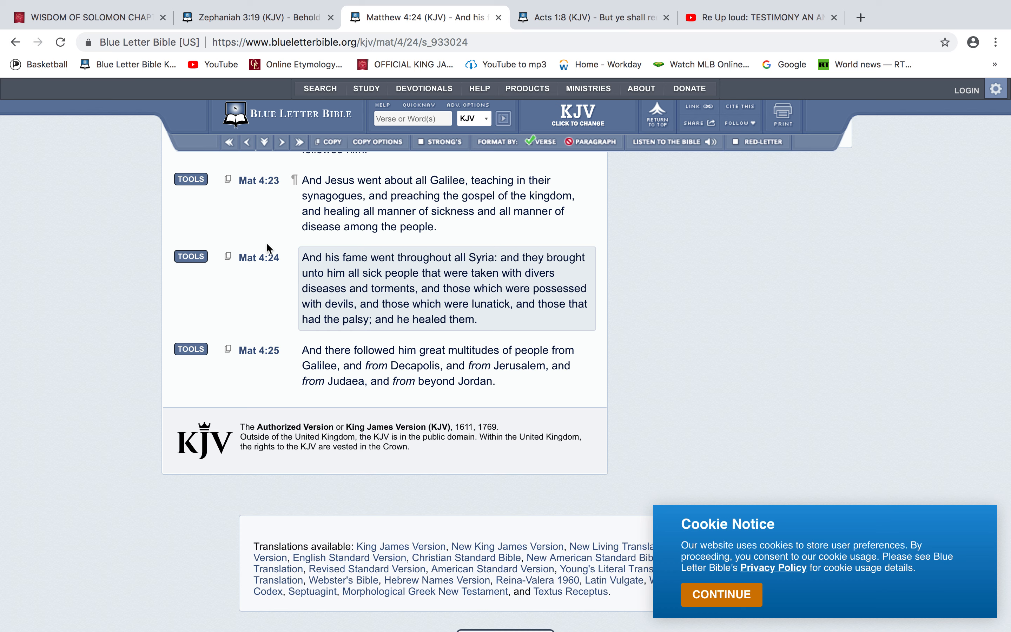
{"action": "mouse_move", "coordinate": [389, 270]}
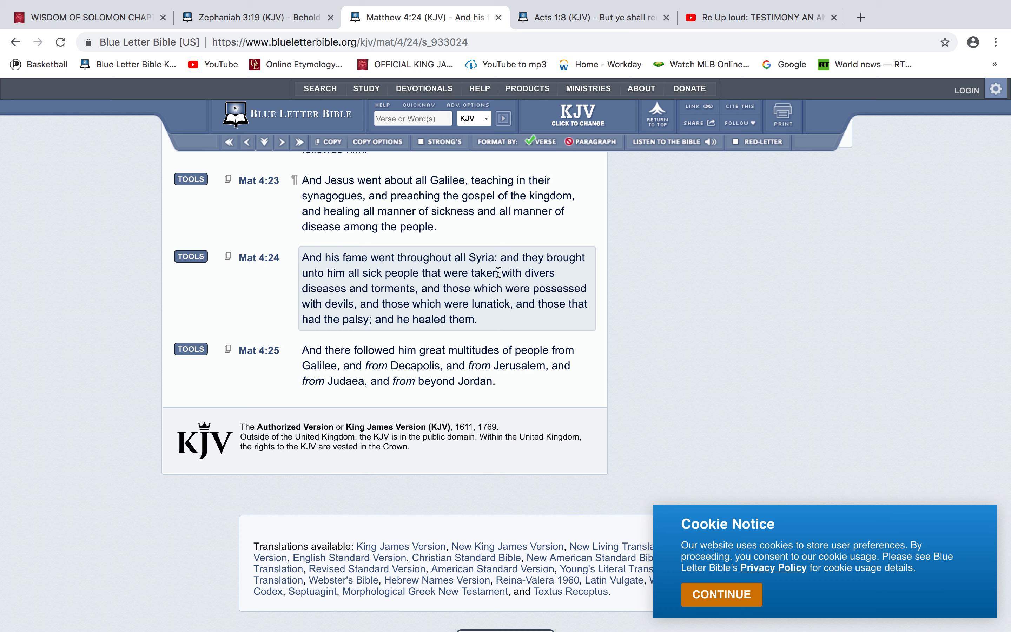
{"action": "mouse_move", "coordinate": [409, 277]}
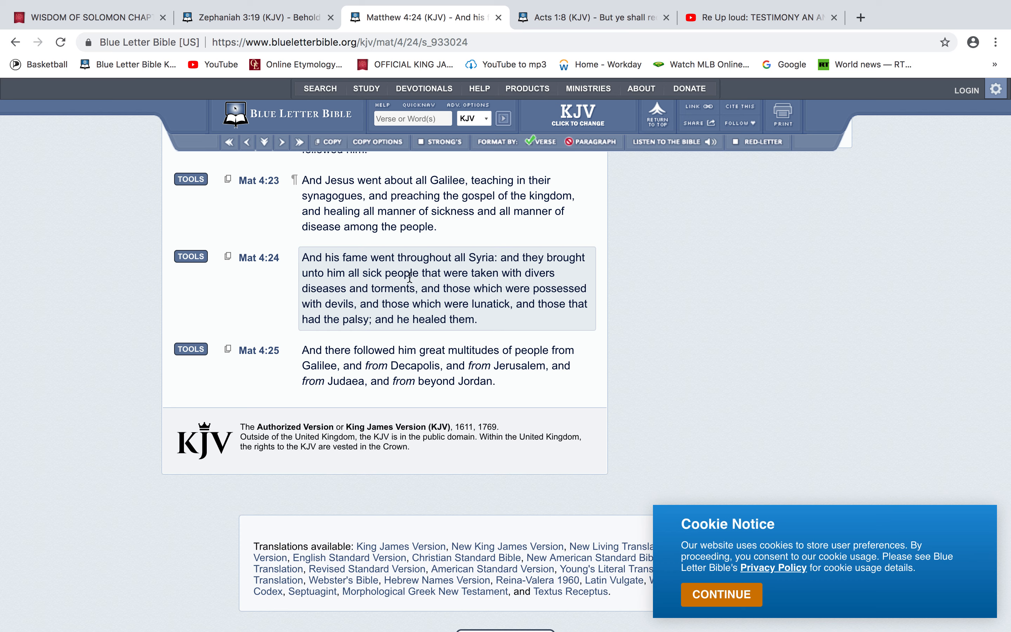
{"action": "mouse_move", "coordinate": [281, 310]}
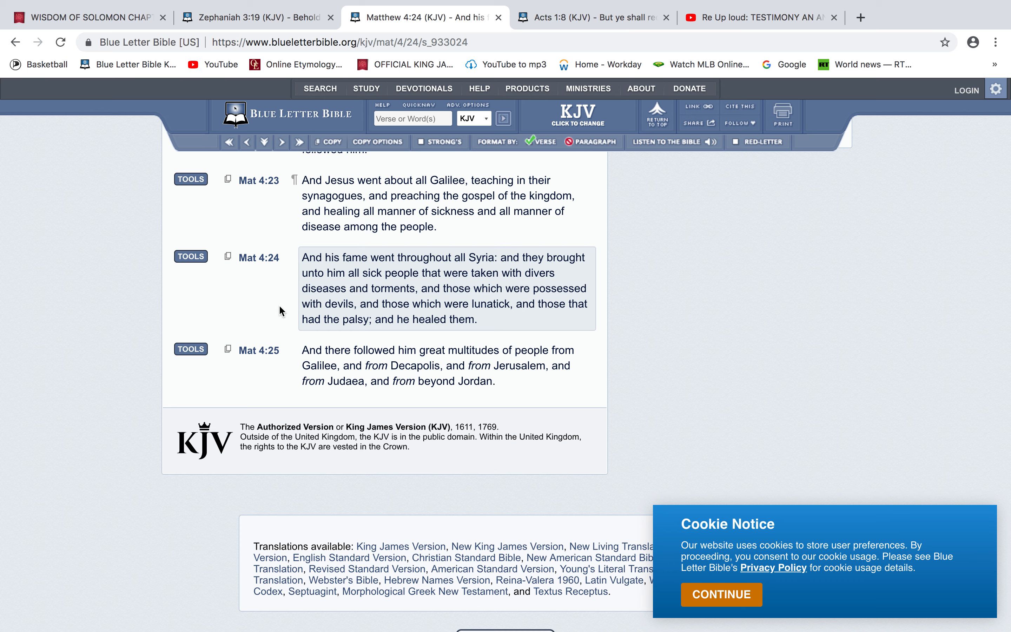
{"action": "mouse_move", "coordinate": [267, 295]}
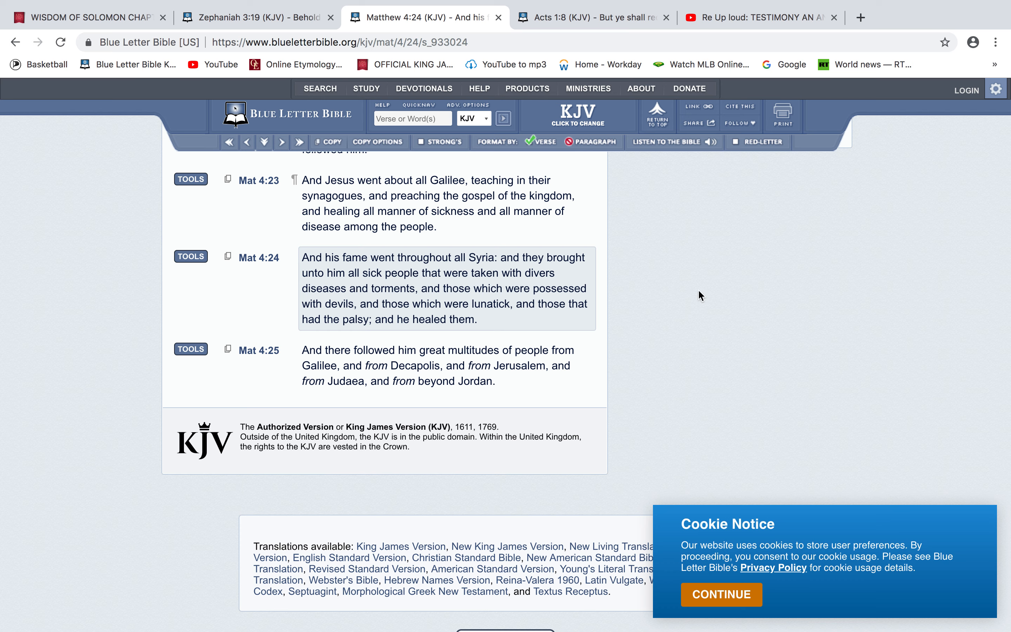
{"action": "mouse_move", "coordinate": [676, 249]}
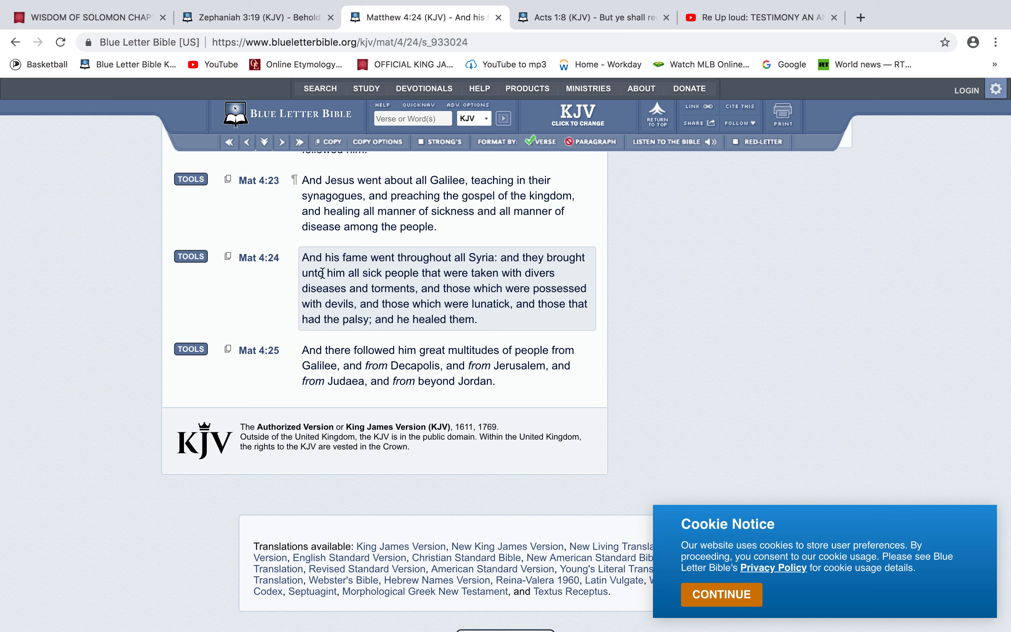
{"action": "mouse_move", "coordinate": [514, 273]}
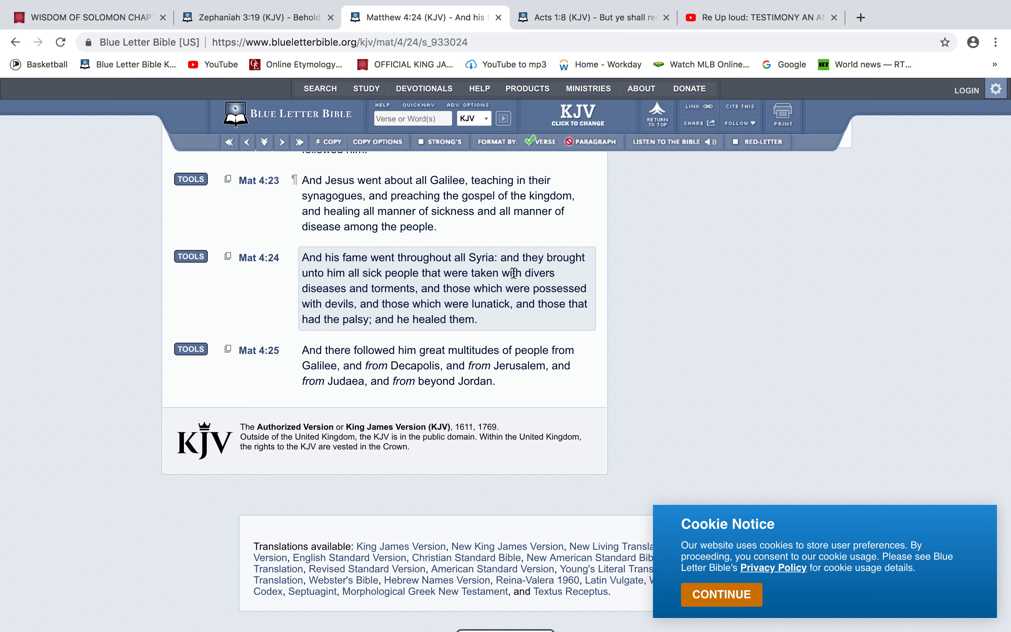
{"action": "mouse_move", "coordinate": [420, 284]}
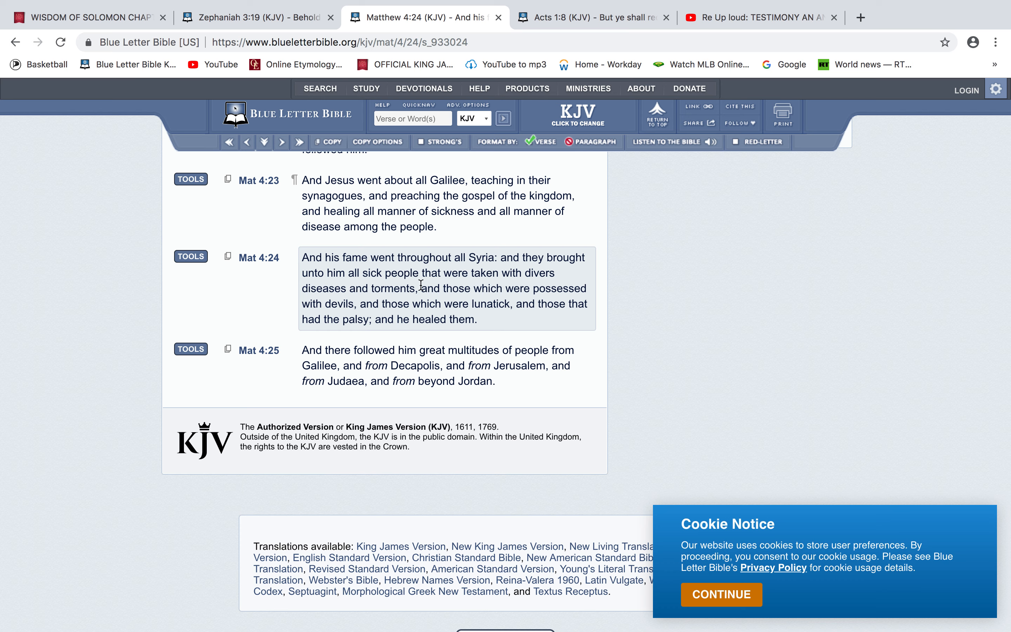
{"action": "mouse_move", "coordinate": [462, 297]}
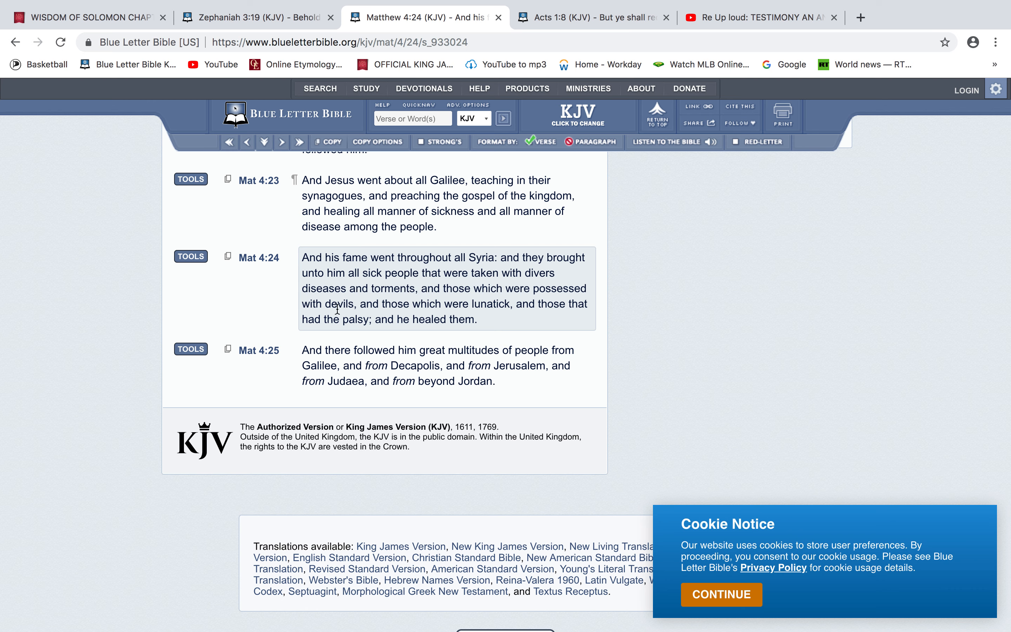
{"action": "mouse_move", "coordinate": [509, 316]}
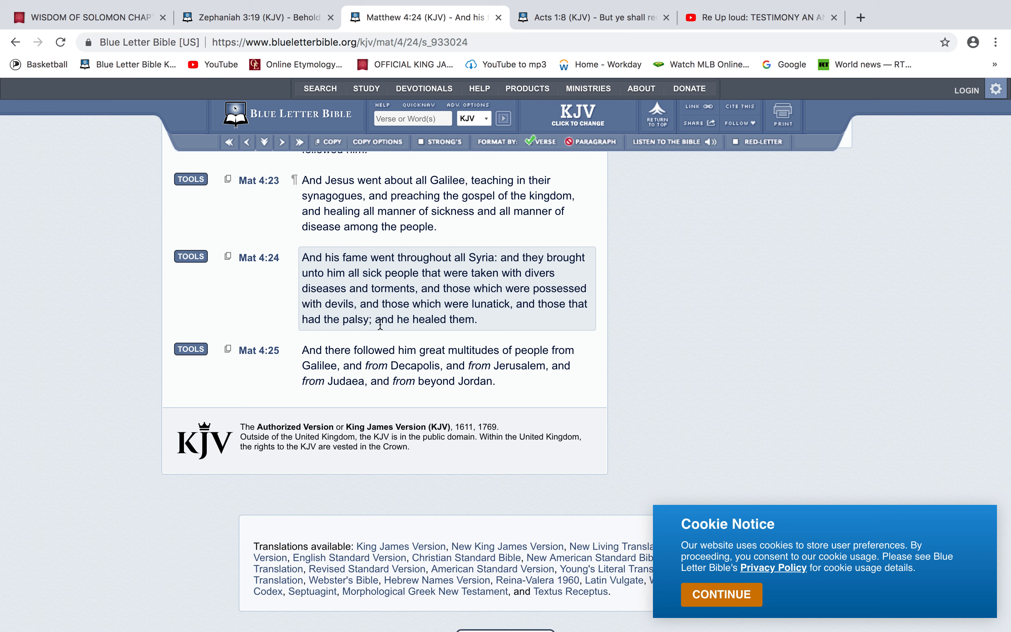
{"action": "mouse_move", "coordinate": [505, 310]}
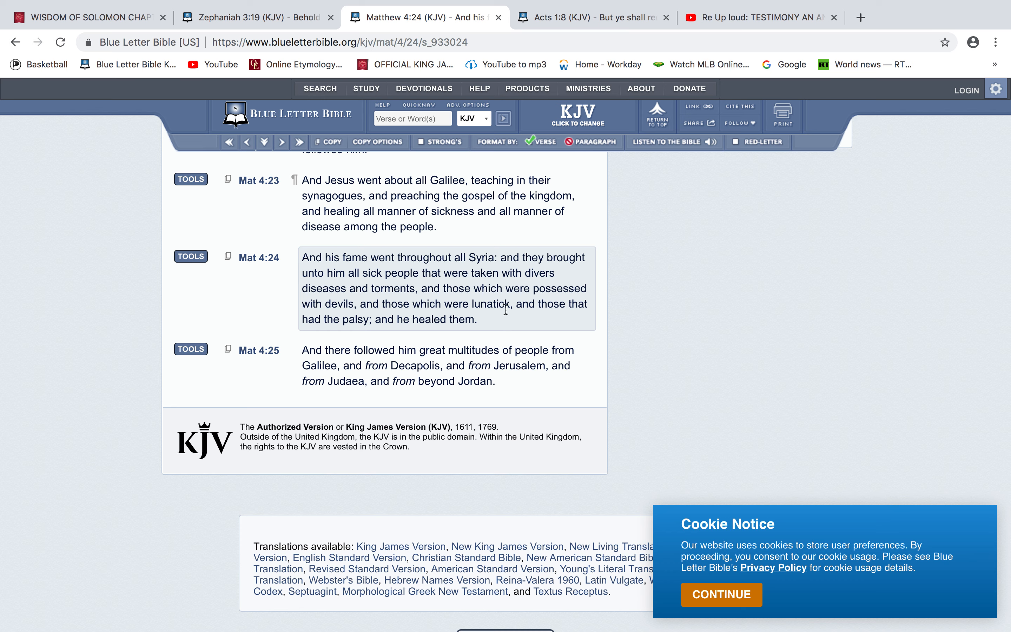
Leave the Matthew 4:24 page and bring the Zephaniah 3:19 (KJV) tab to the front.
{"action": "left_click", "coordinate": [436, 366]}
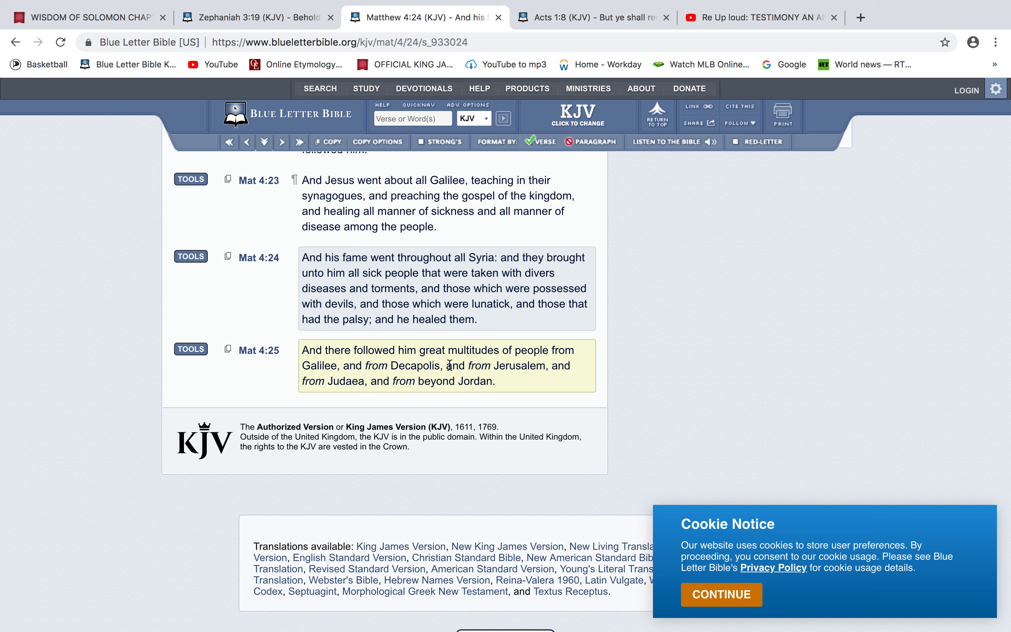
{"action": "mouse_move", "coordinate": [525, 359]}
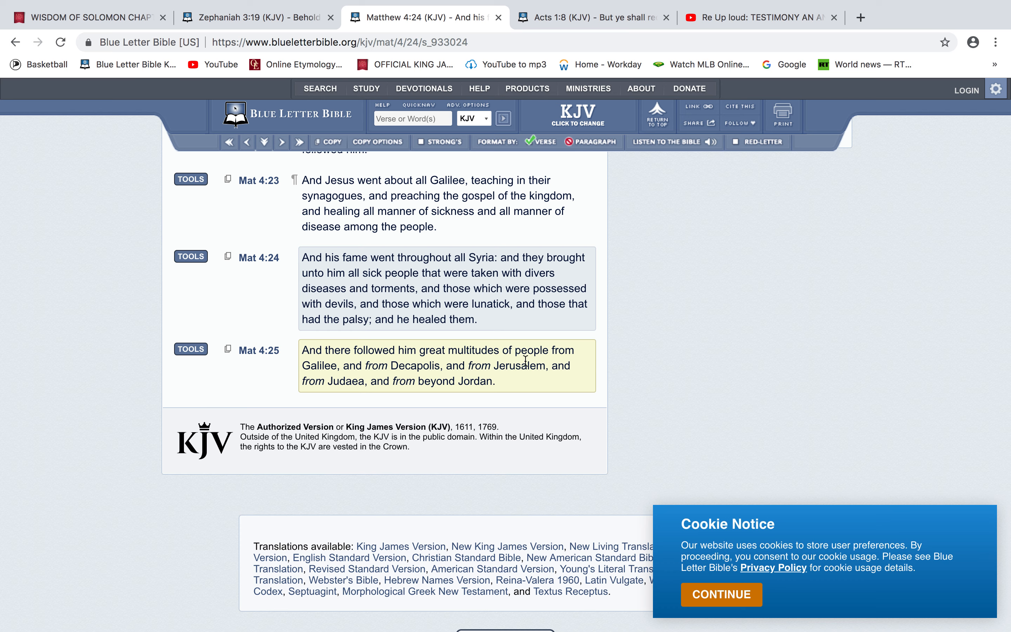
{"action": "mouse_move", "coordinate": [407, 381]}
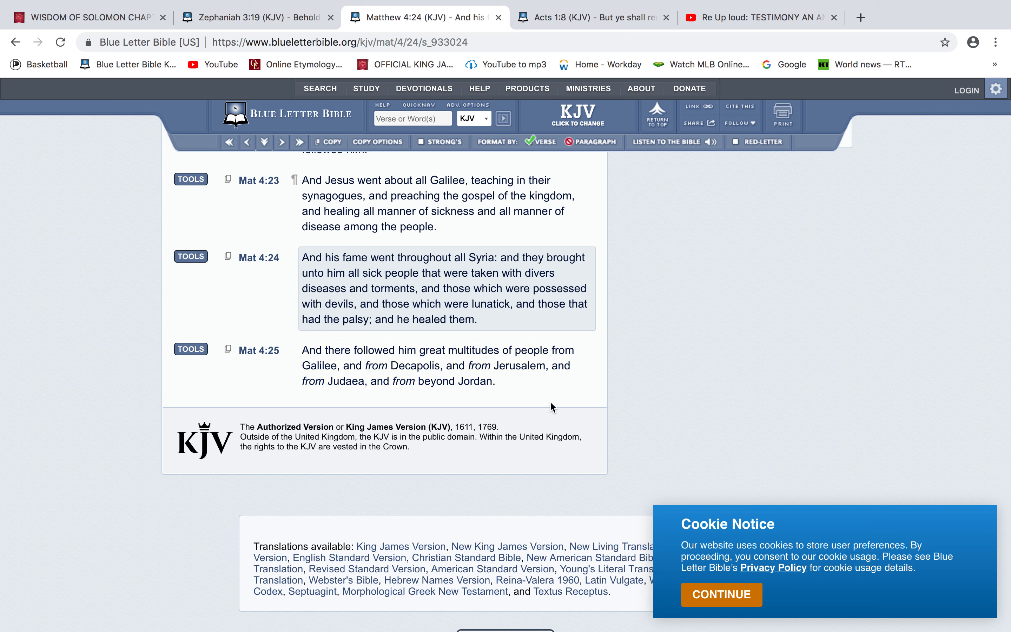
{"action": "mouse_move", "coordinate": [620, 370]}
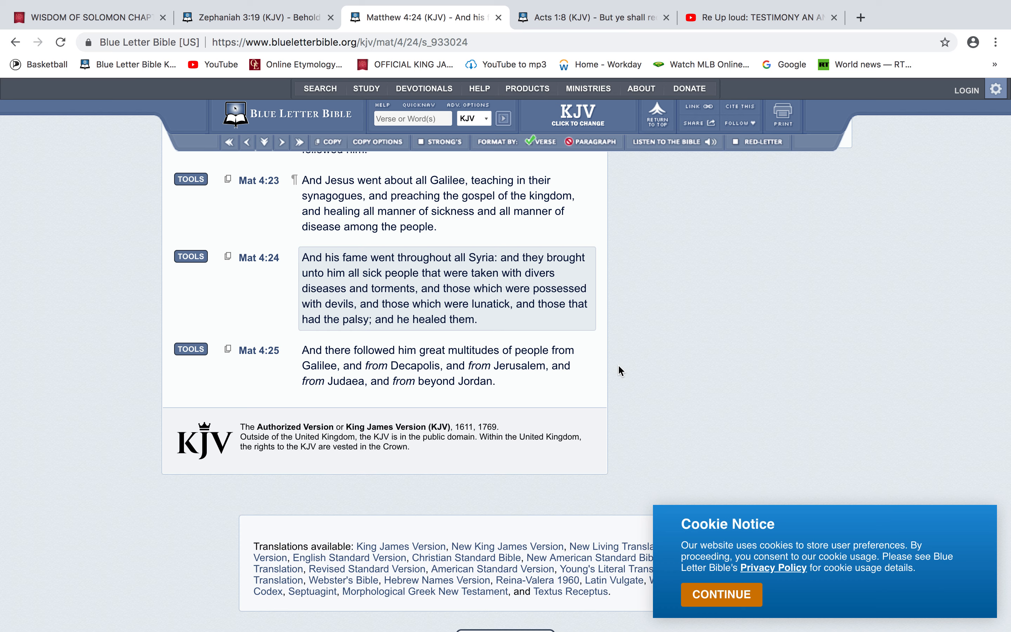
{"action": "mouse_move", "coordinate": [281, 4]}
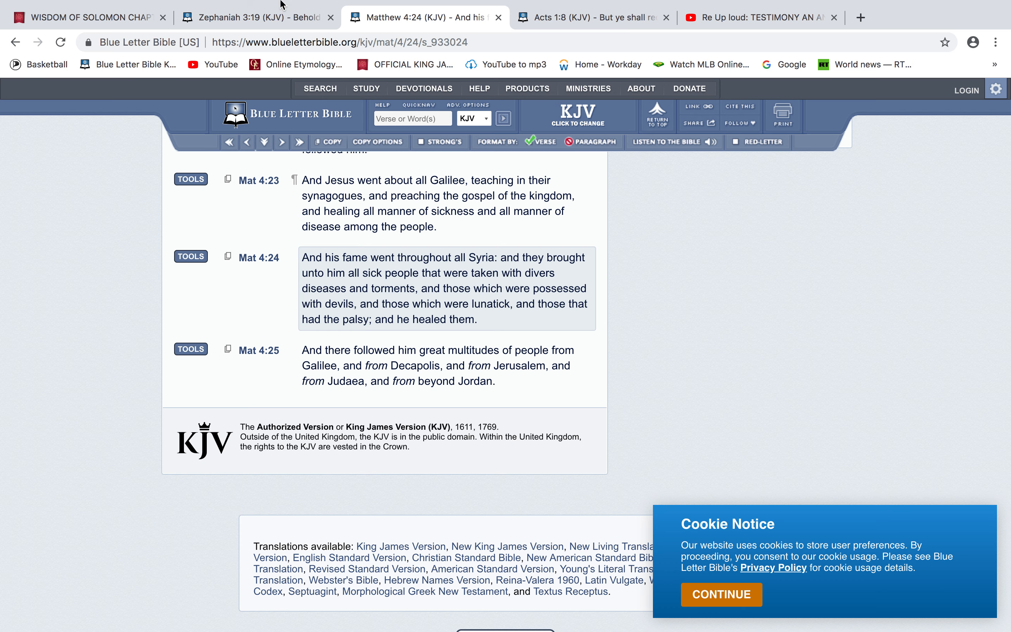
{"action": "left_click", "coordinate": [255, 18]}
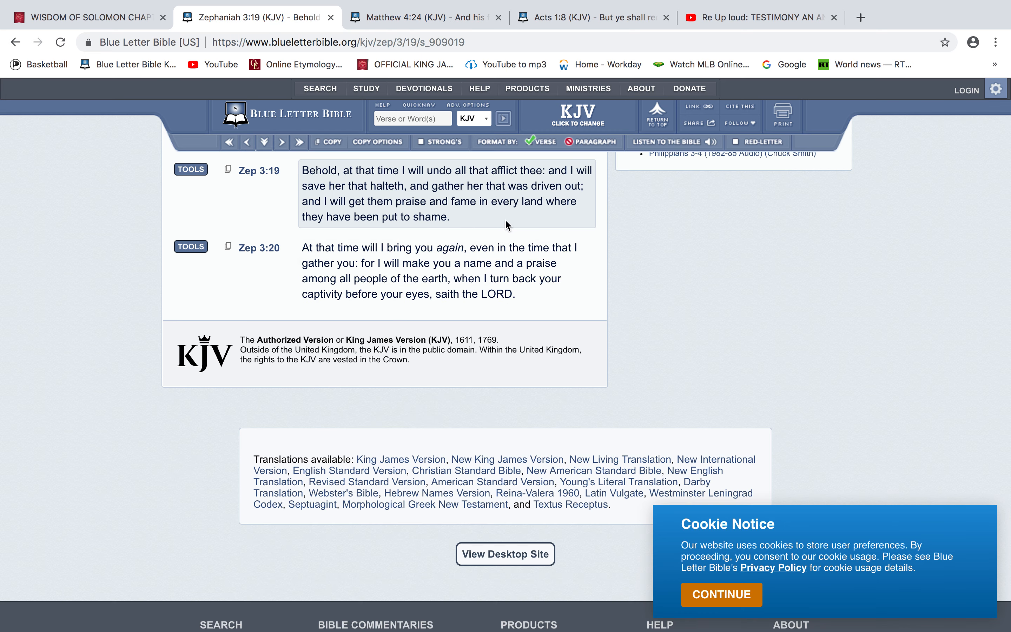
{"action": "mouse_move", "coordinate": [442, 36]}
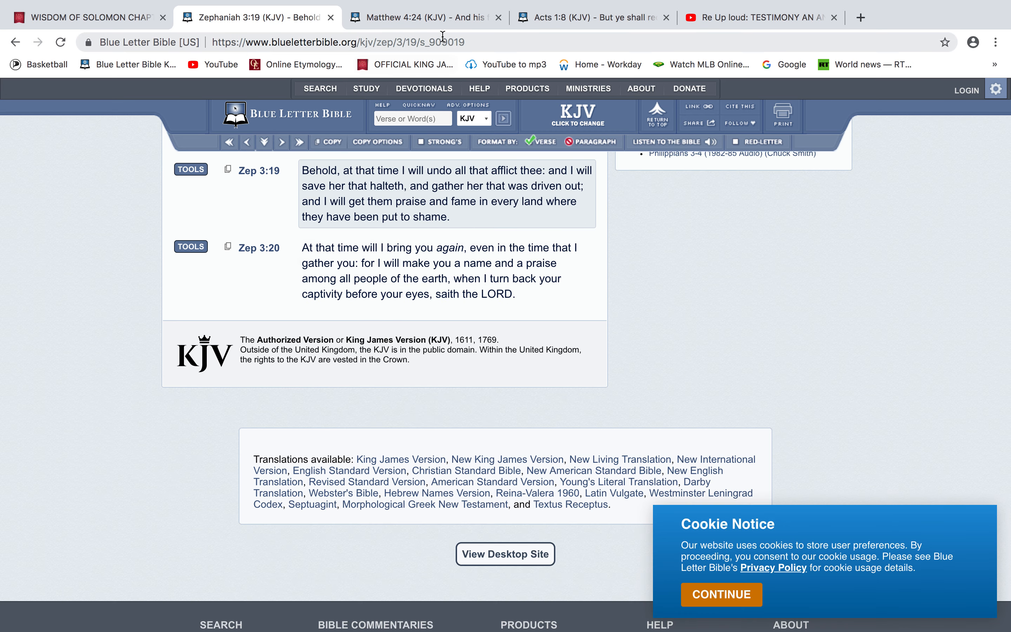
Revisit the Matthew 4:24 tab briefly, then bring up the Acts 1:8 (KJV) tab.
{"action": "left_click", "coordinate": [423, 18]}
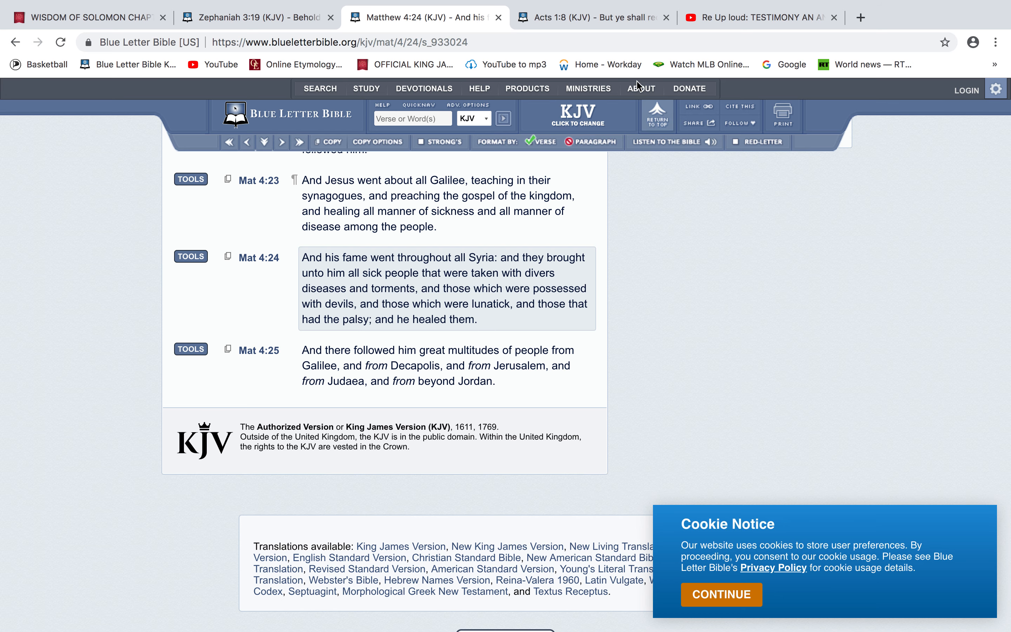
{"action": "left_click", "coordinate": [587, 18]}
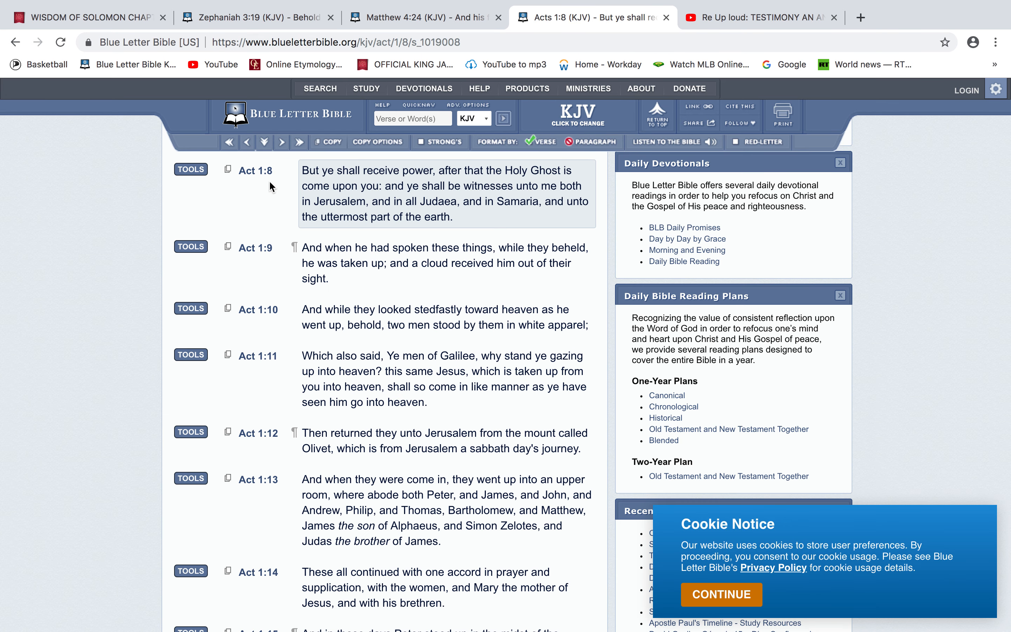
{"action": "mouse_move", "coordinate": [430, 178]}
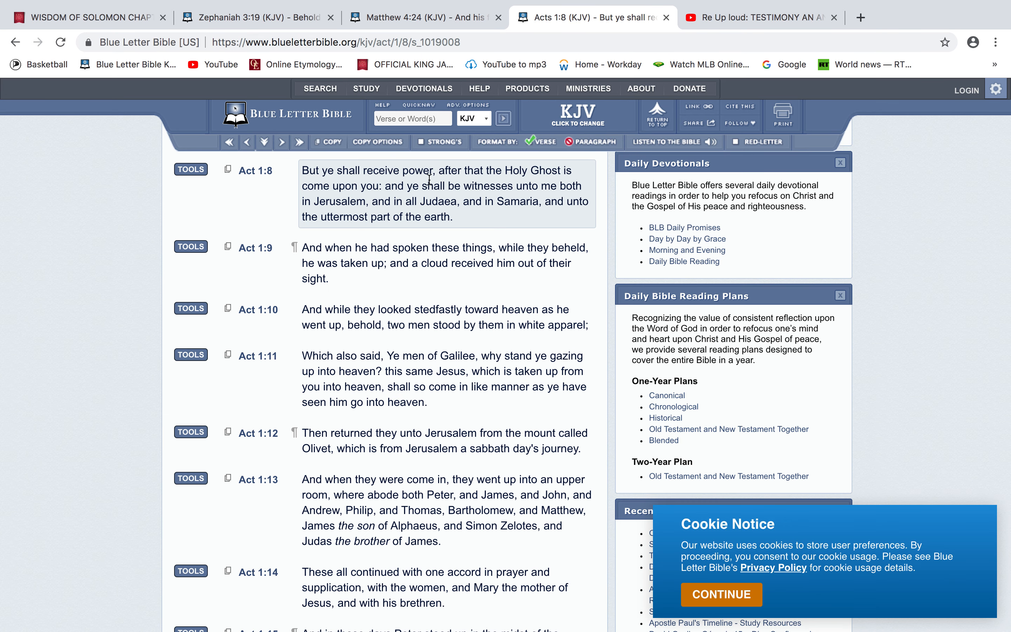
{"action": "mouse_move", "coordinate": [340, 199]}
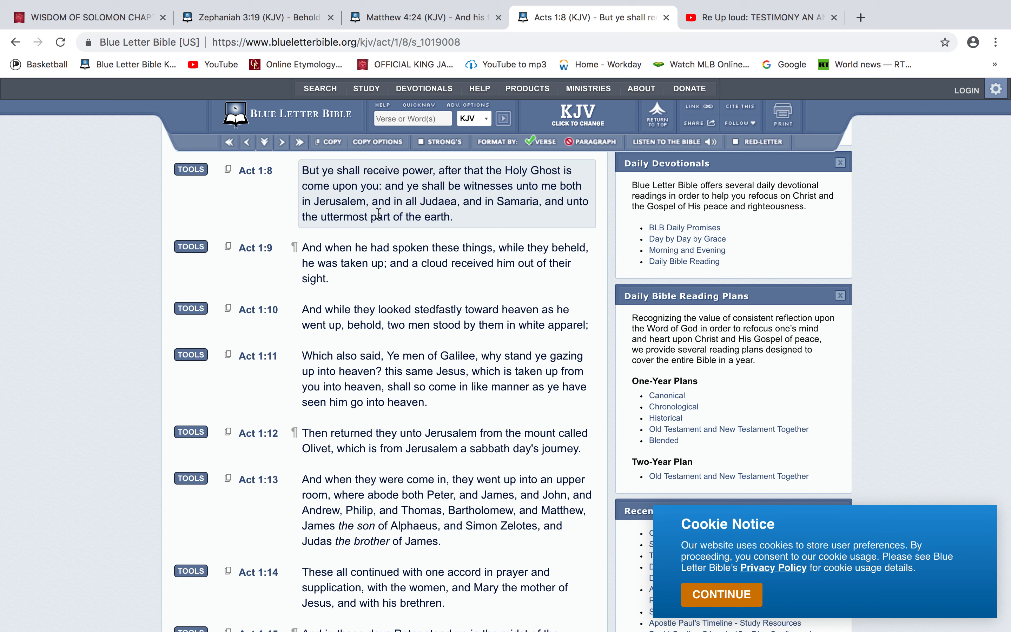
{"action": "mouse_move", "coordinate": [455, 207]}
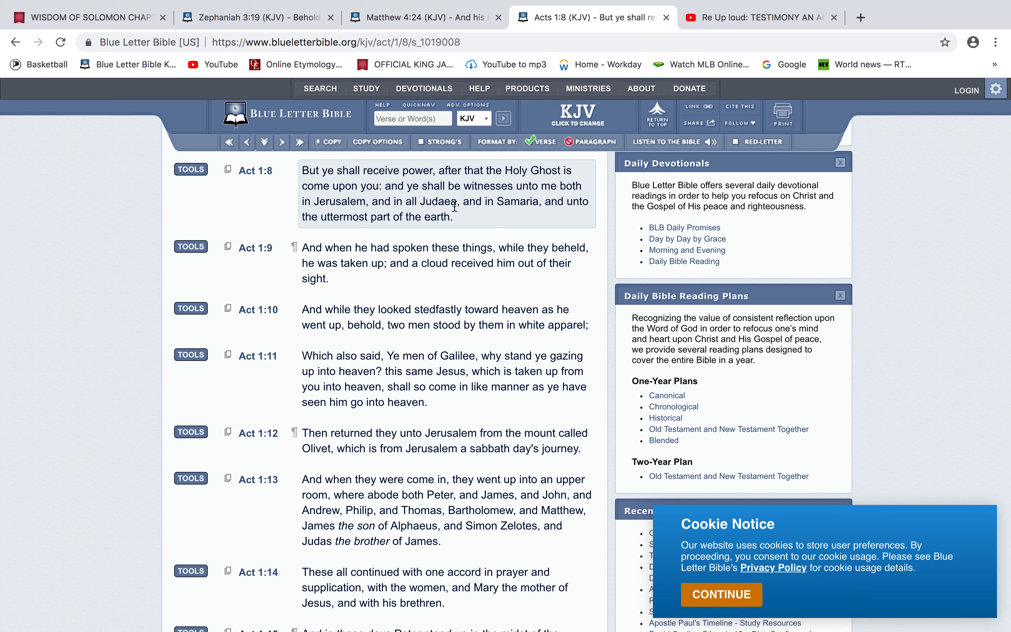
{"action": "mouse_move", "coordinate": [359, 199]}
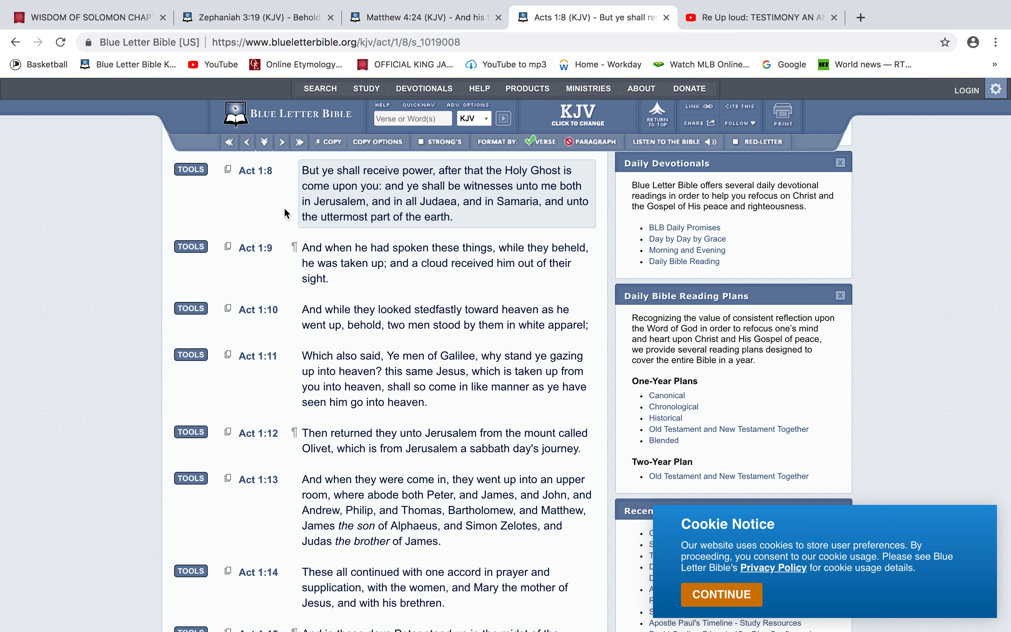
{"action": "mouse_move", "coordinate": [285, 211]}
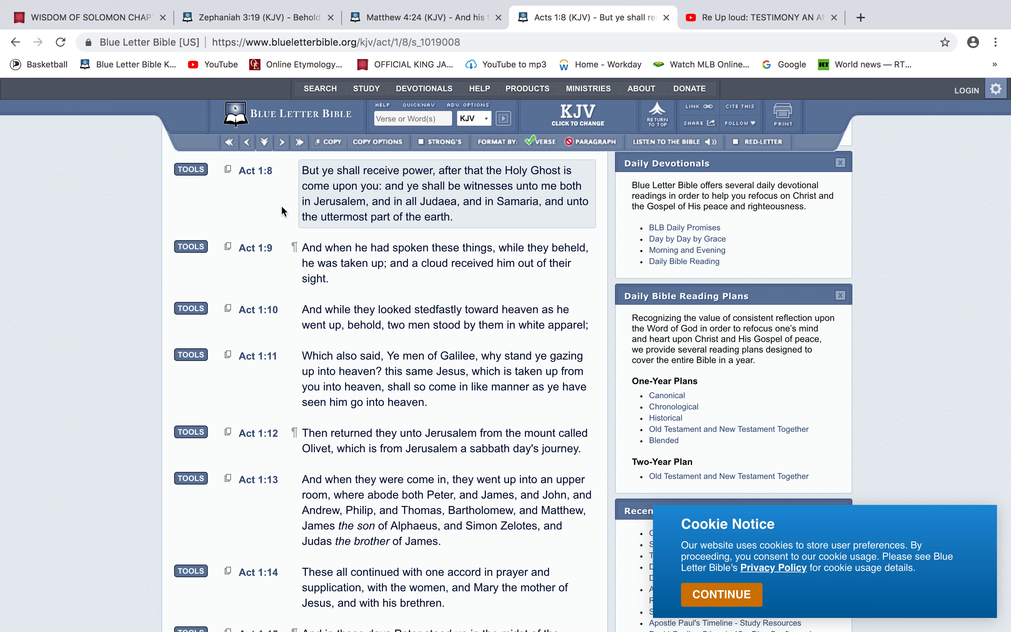
Bring the YouTube 'Re Up loud: TESTIMONY' video tab to the front.
{"action": "left_click", "coordinate": [762, 18]}
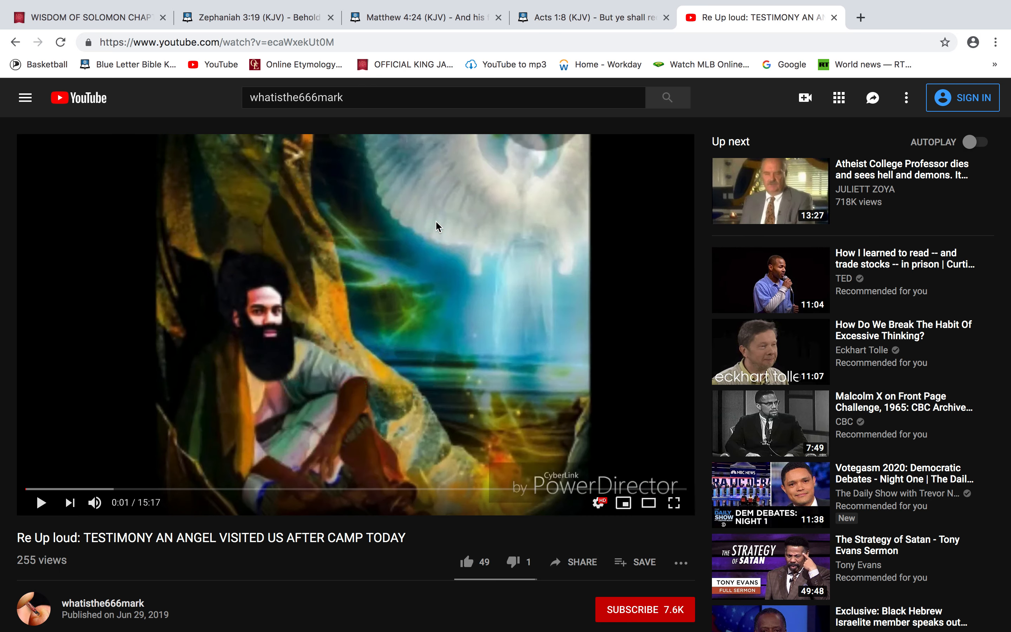
{"action": "mouse_move", "coordinate": [527, 324]}
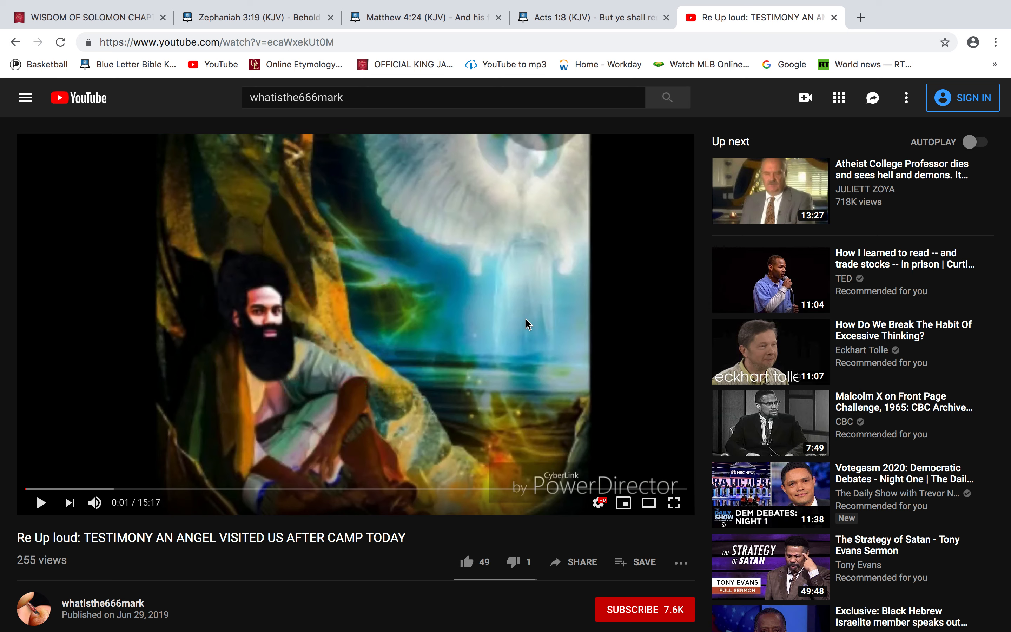
Return from YouTube to the Acts 1:8 (KJV) tab showing verses 8–14.
{"action": "left_click", "coordinate": [590, 18]}
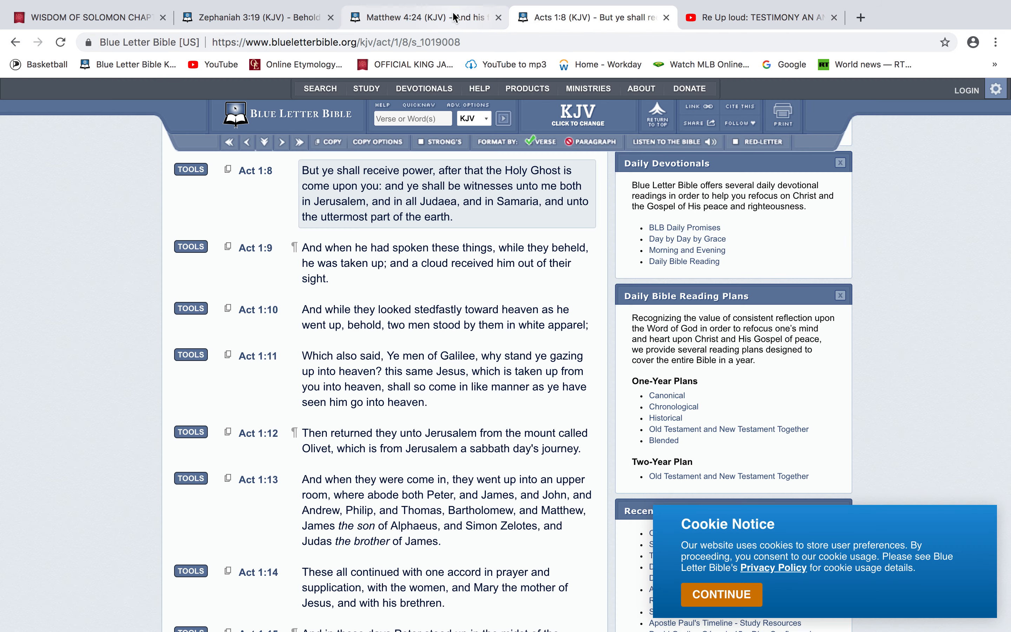
Bring the Matthew 4:24 (KJV) tab back to the front, showing verses 23–25.
{"action": "left_click", "coordinate": [421, 17]}
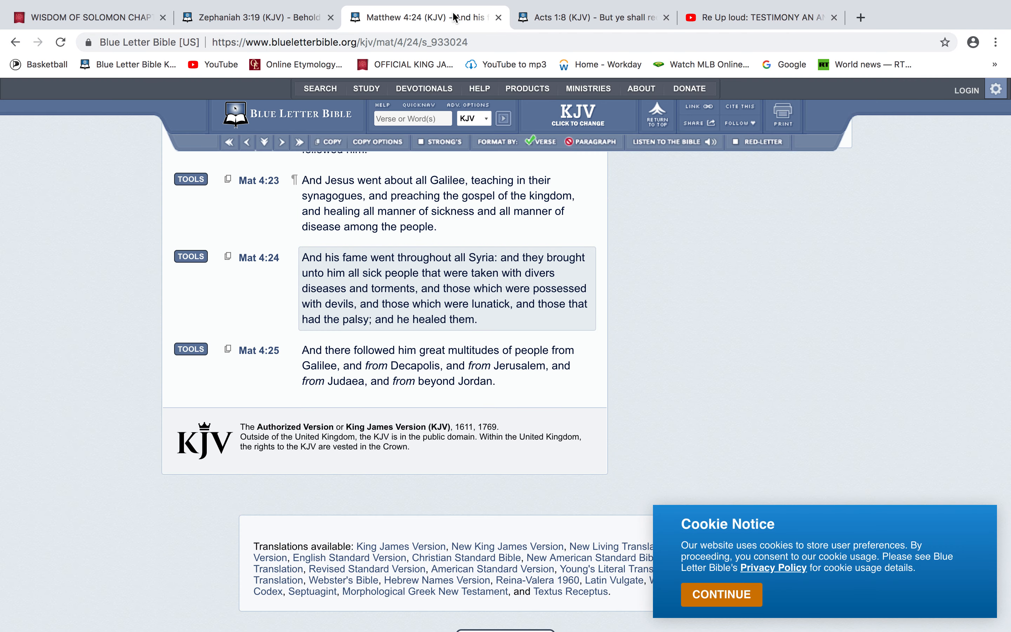